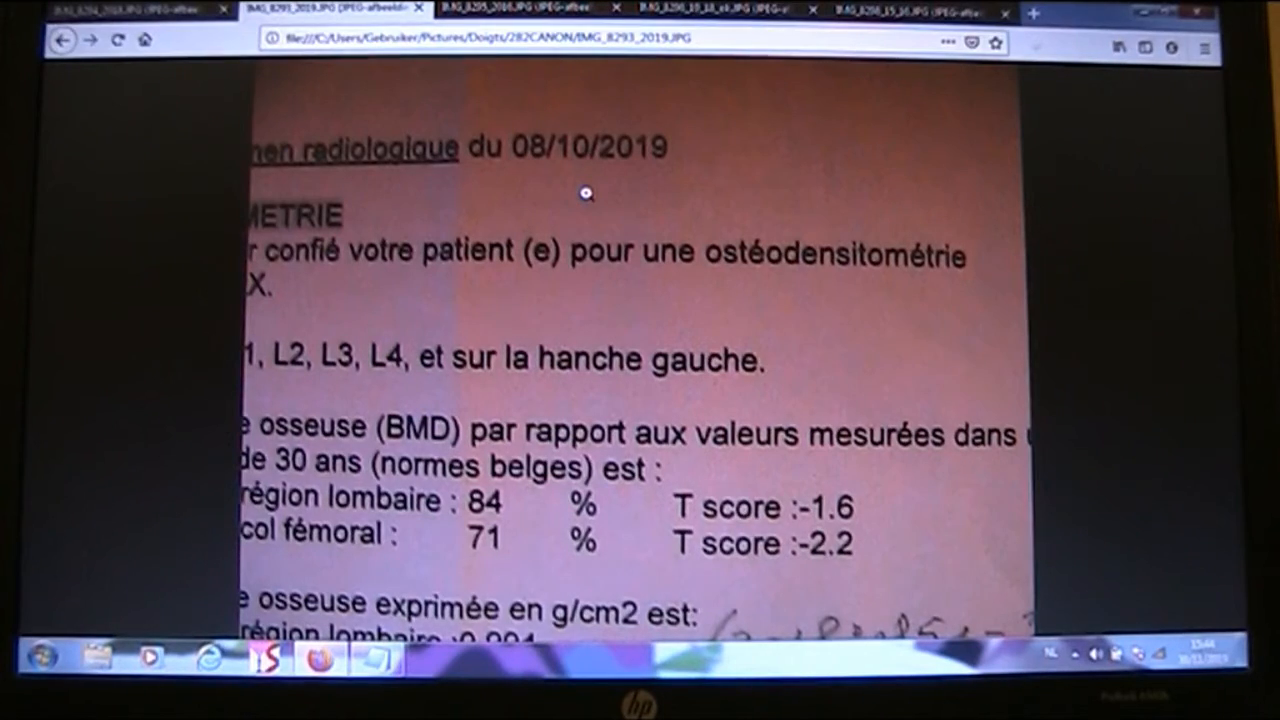
pyautogui.moveTo(562, 207)
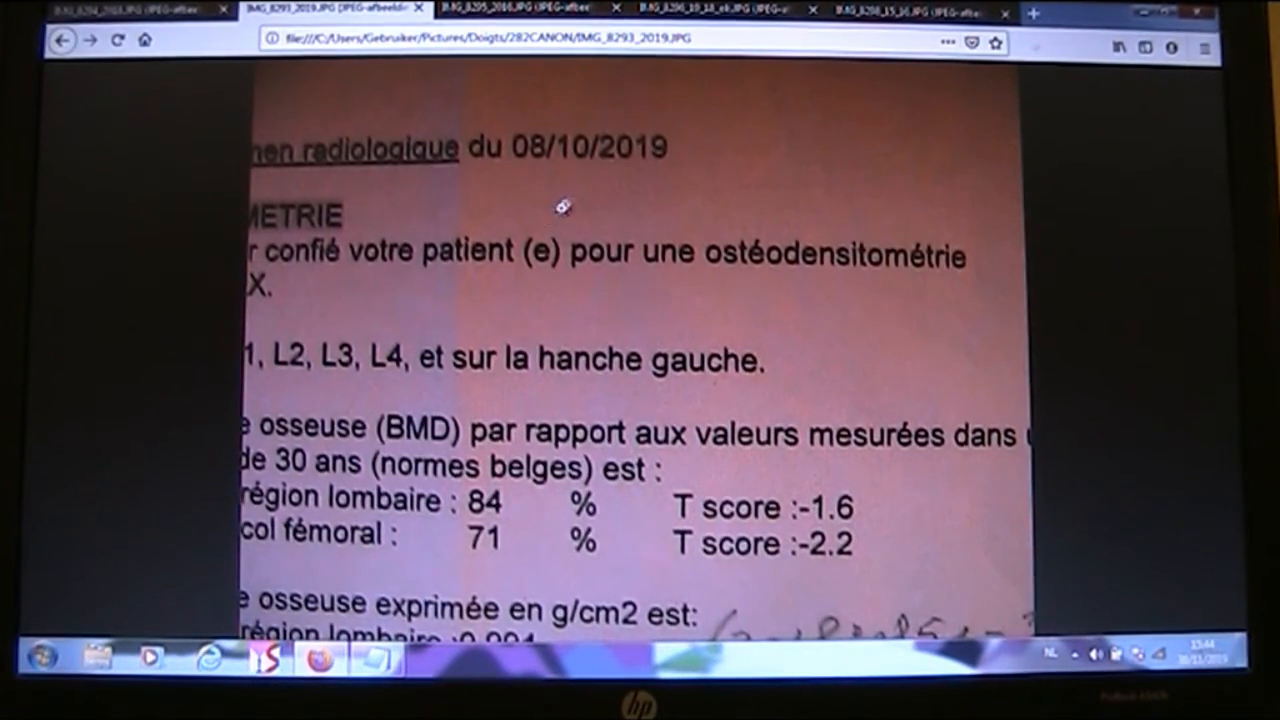
pyautogui.moveTo(510, 430)
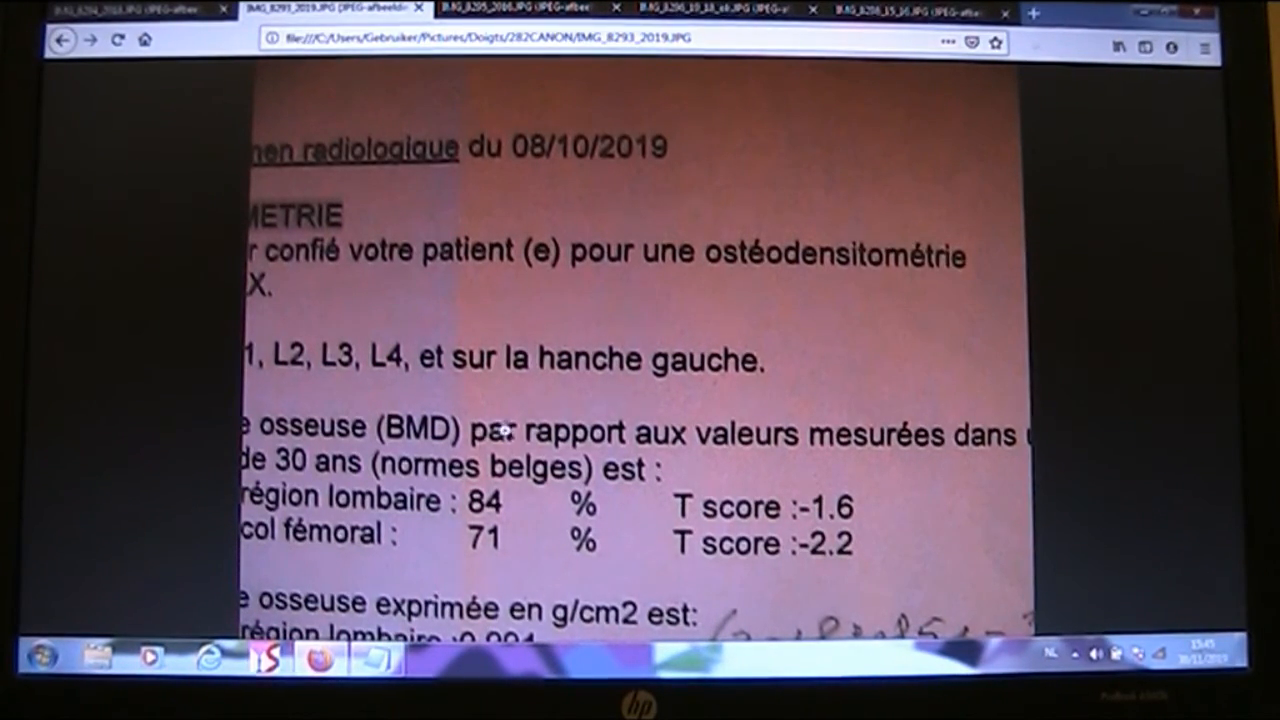
pyautogui.moveTo(290, 230)
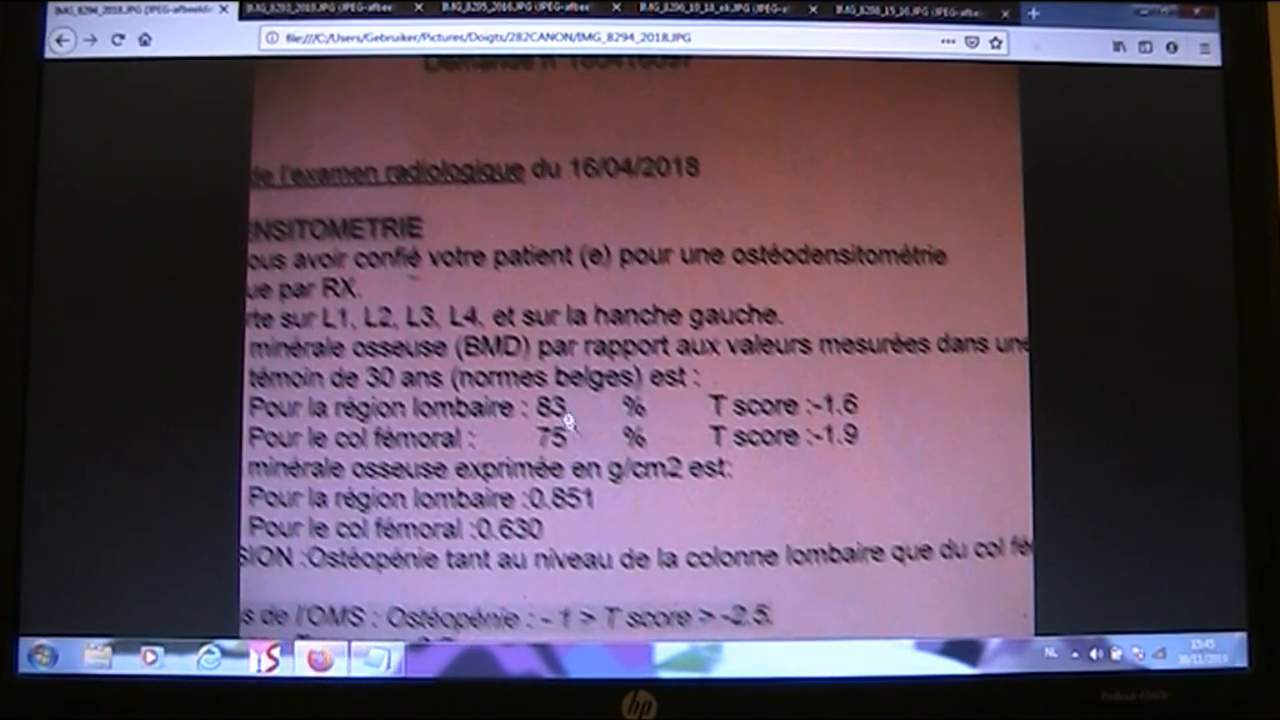
pyautogui.moveTo(530, 378)
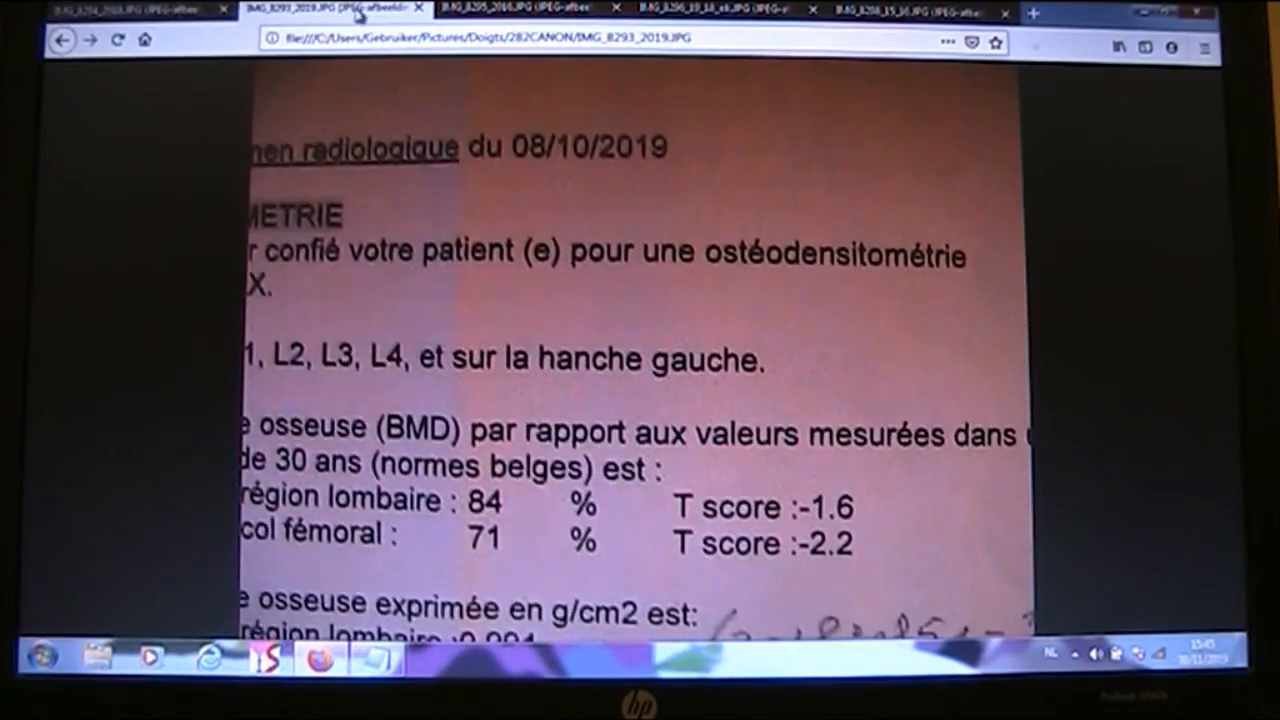
pyautogui.moveTo(320, 557)
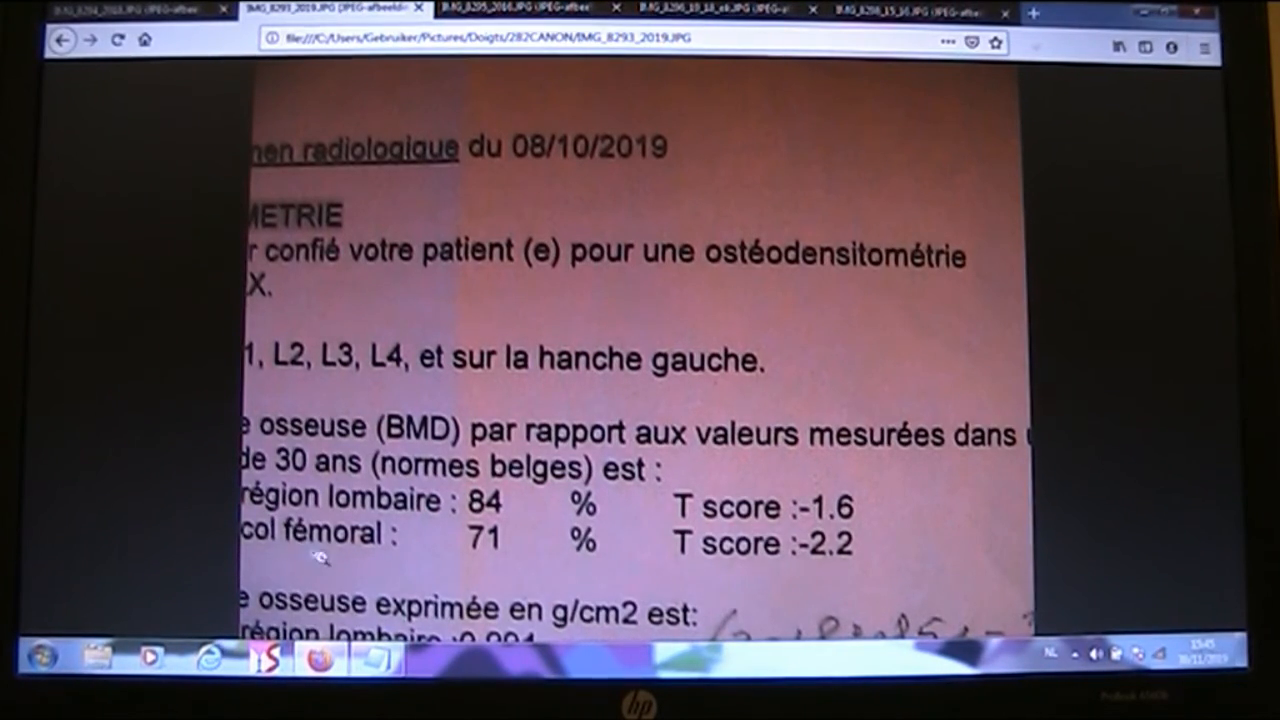
pyautogui.moveTo(450, 535)
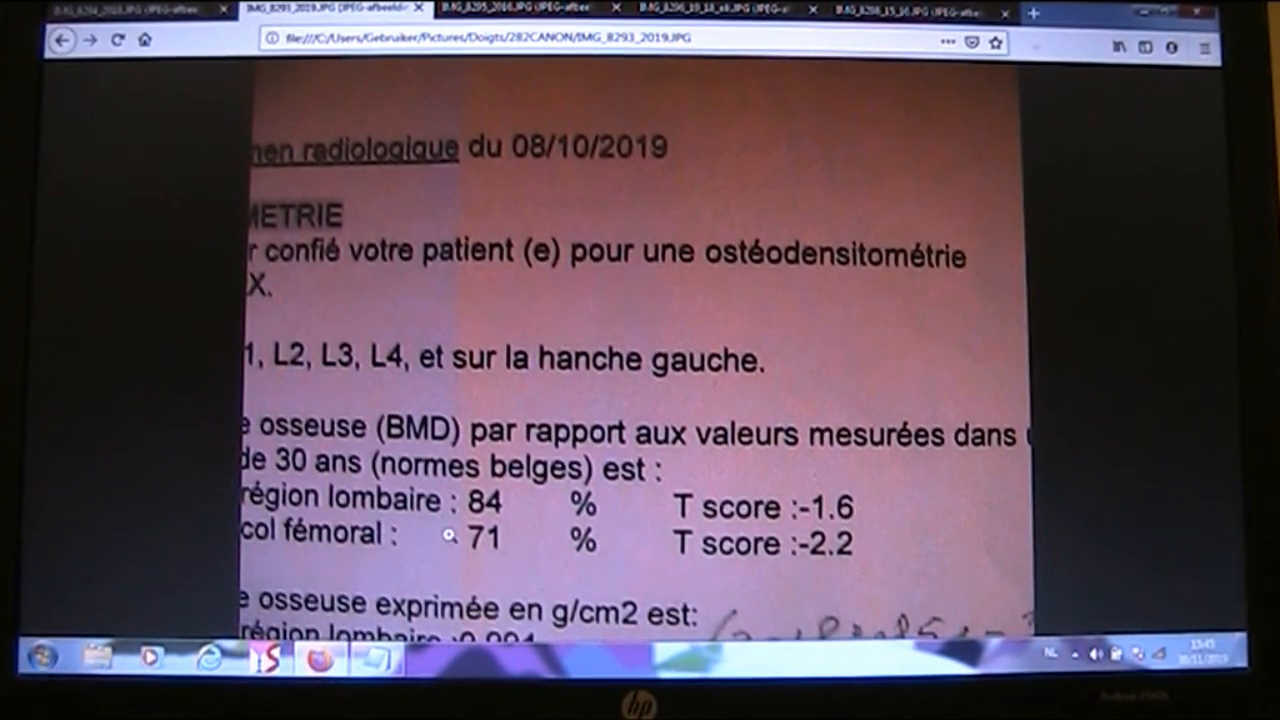
# Switch to the other bone-density report image tab to compare the 2018 and 2019 reports
pyautogui.click(110, 9)
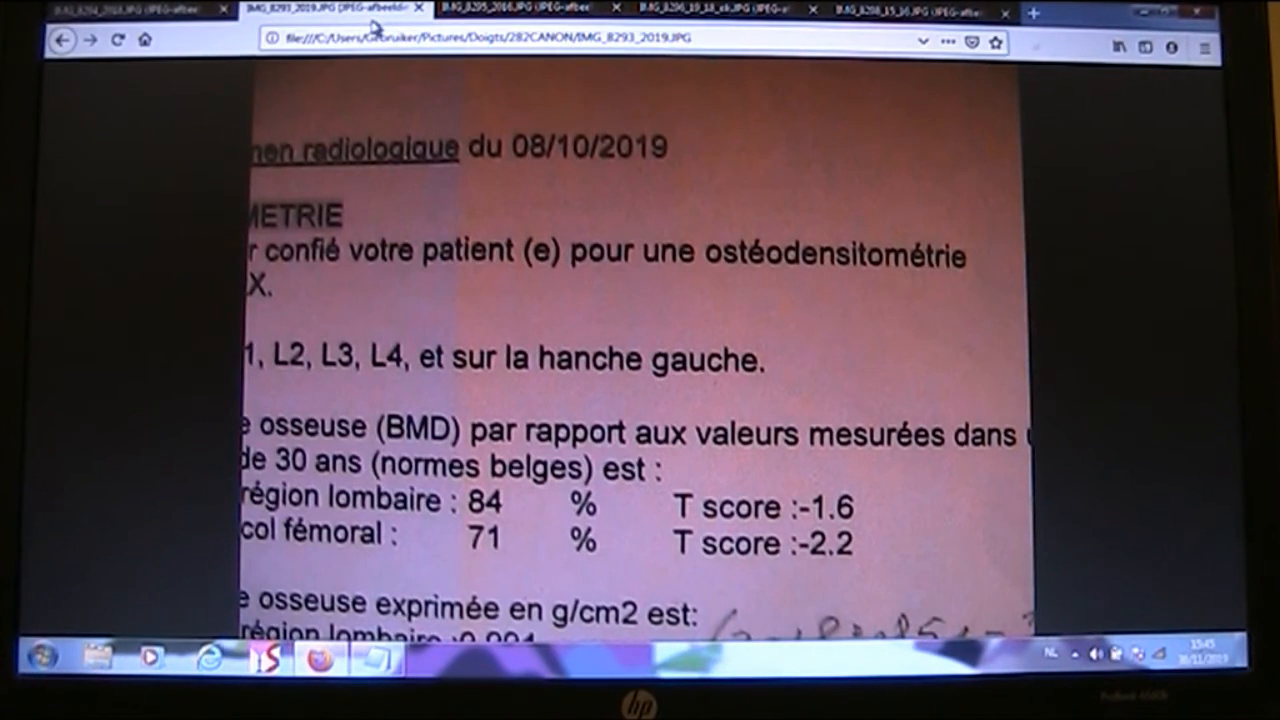
pyautogui.moveTo(225, 420)
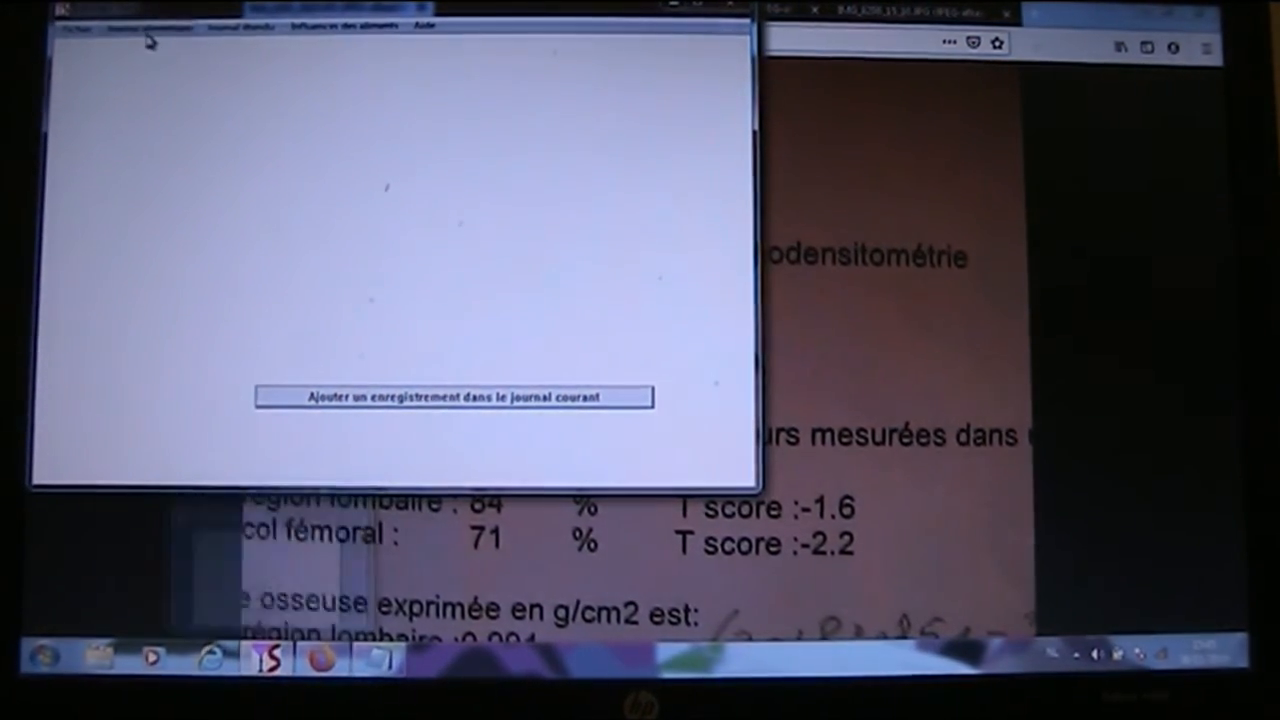
# Run the second-period nutrient calculation for 01/10/2016 to 15/04/2018 and dismiss the finished message
pyautogui.click(453, 397)
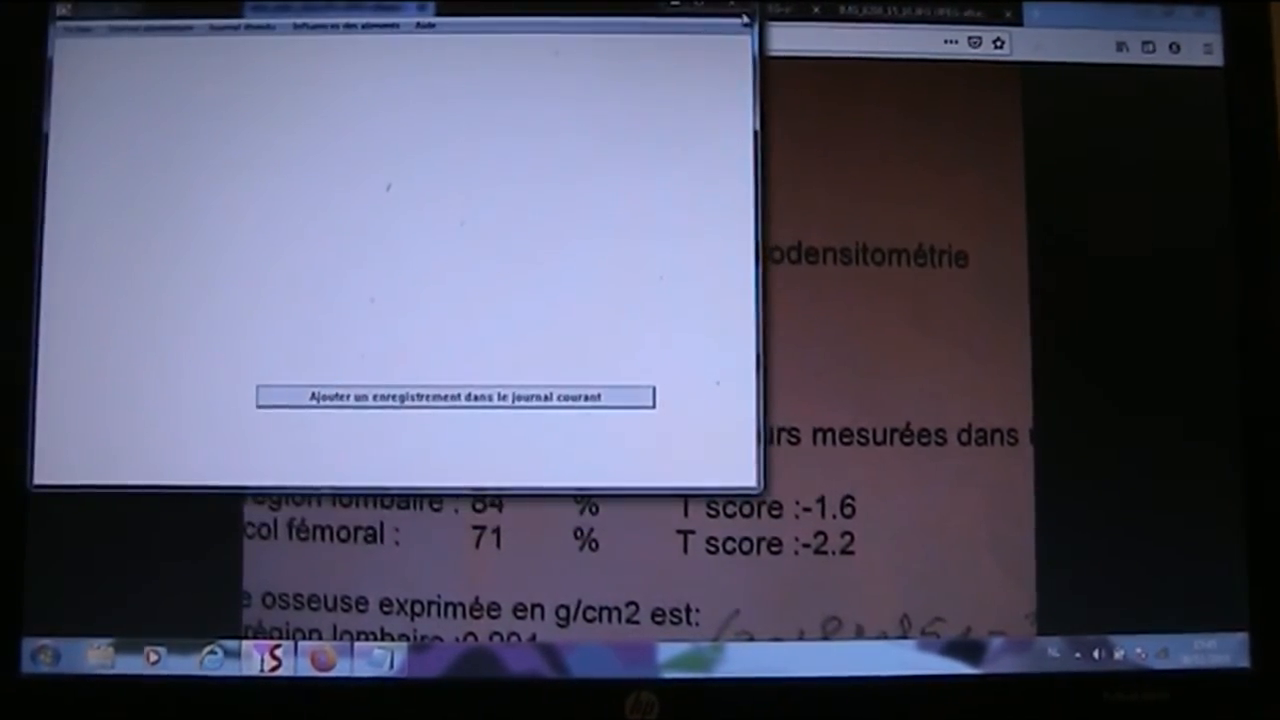
pyautogui.click(147, 26)
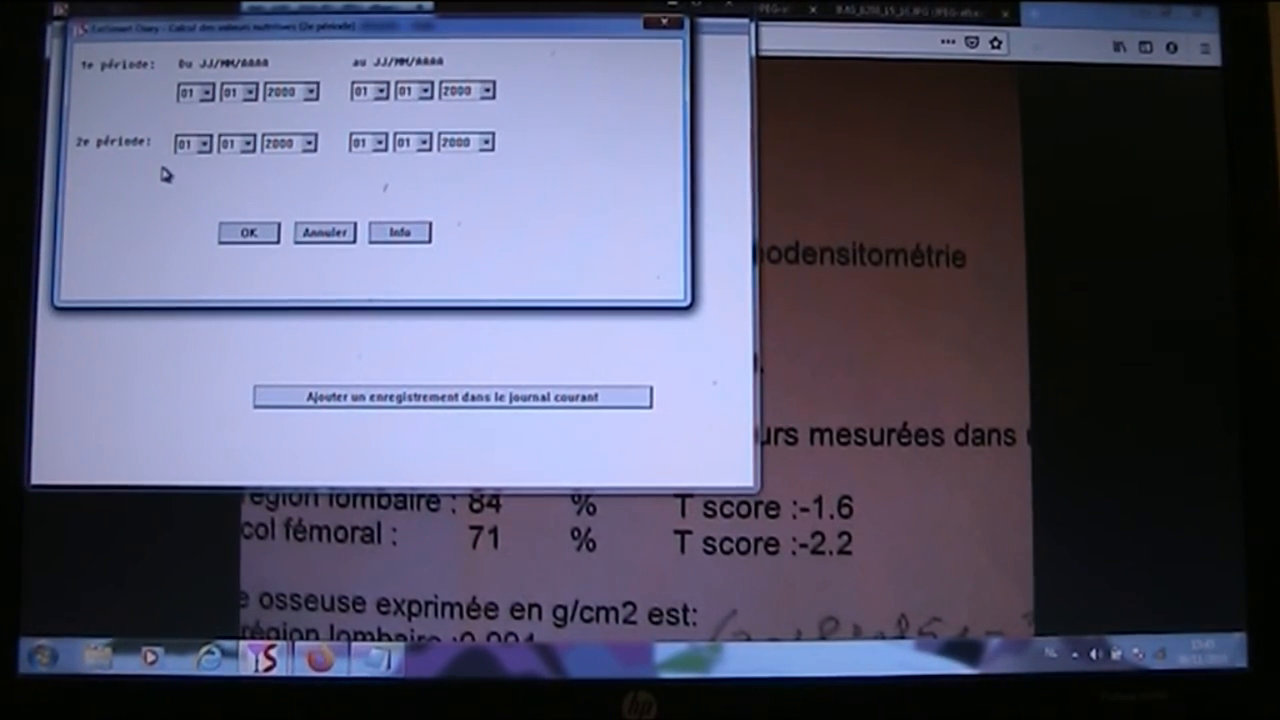
pyautogui.moveTo(216, 172)
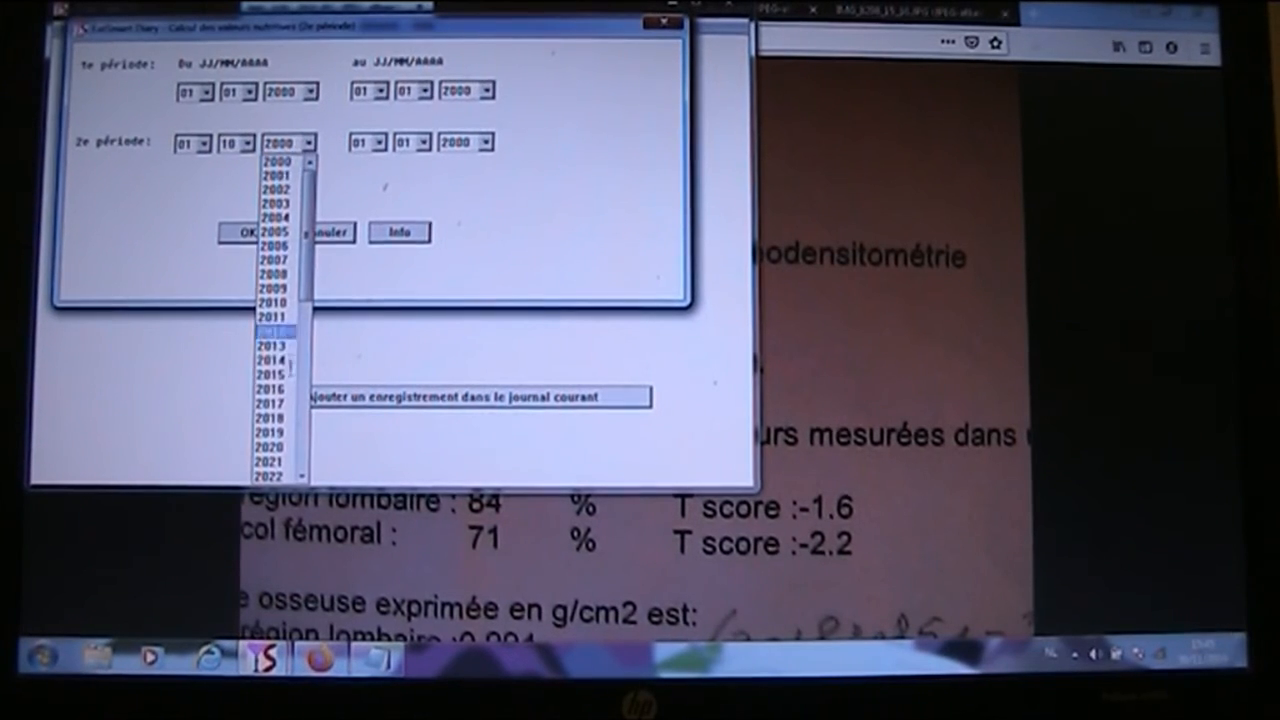
pyautogui.click(272, 385)
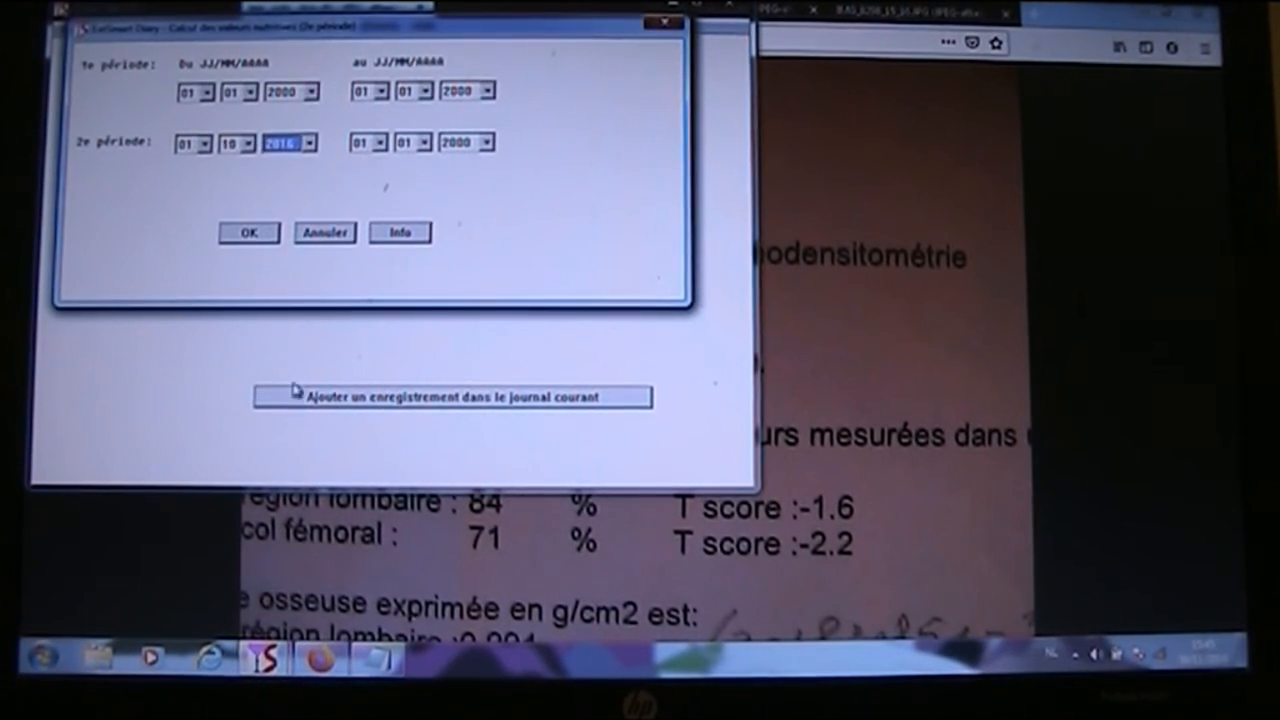
pyautogui.click(383, 142)
pyautogui.write('15')
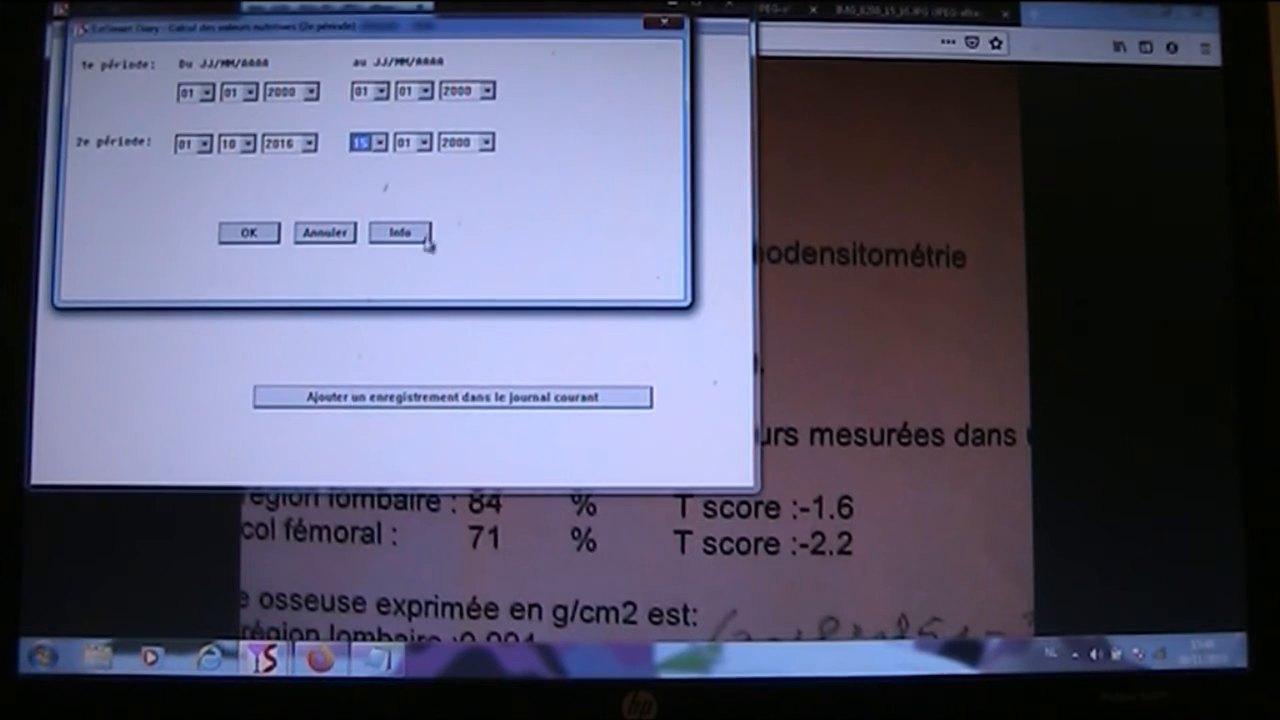
pyautogui.click(427, 142)
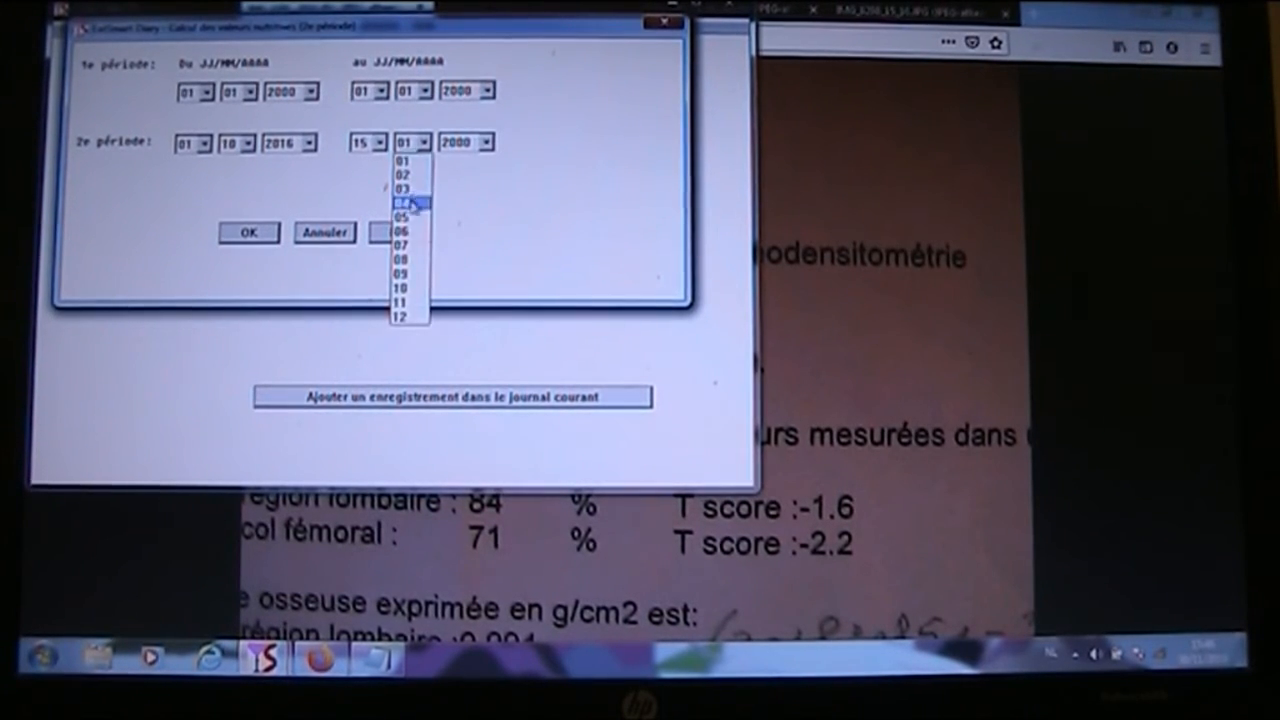
pyautogui.click(485, 142)
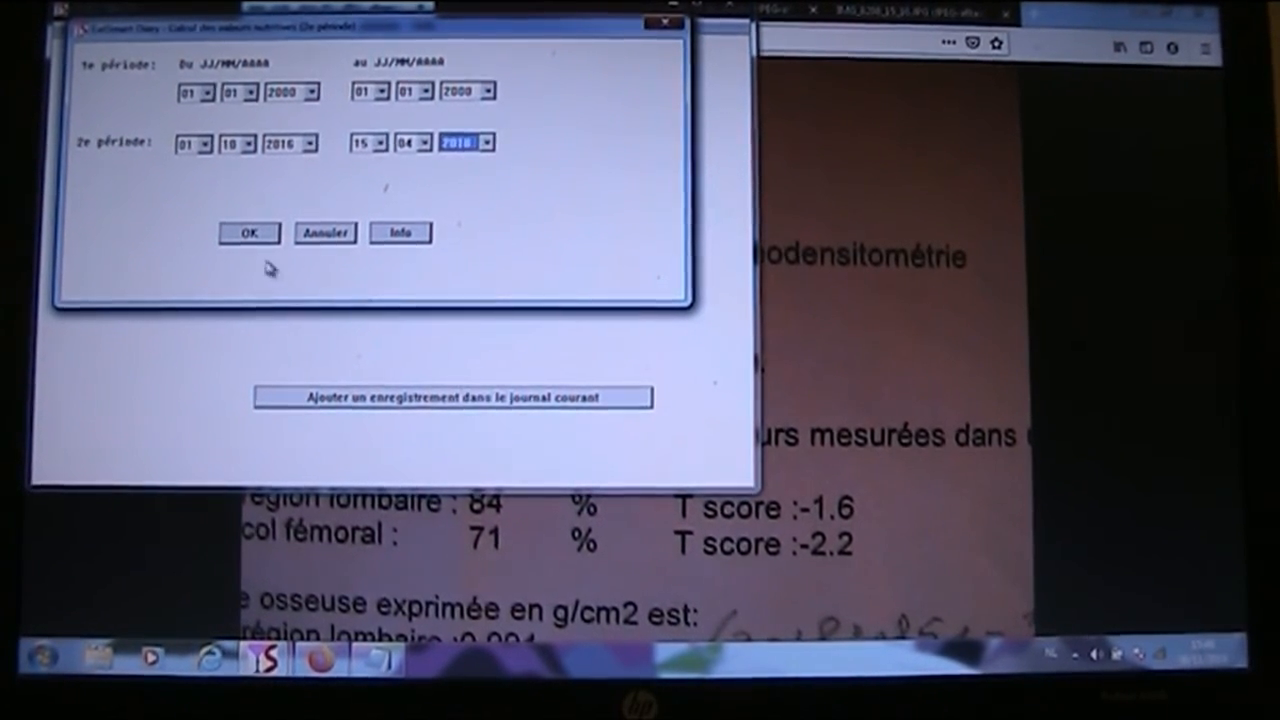
pyautogui.click(248, 232)
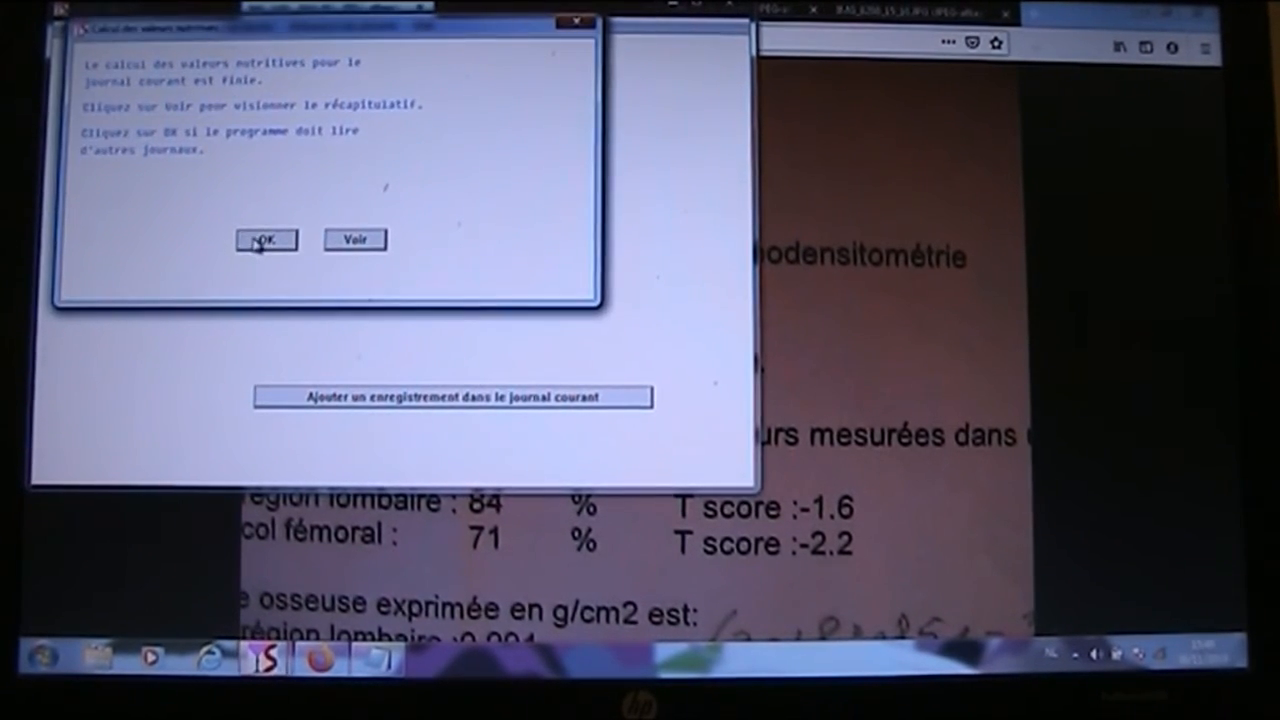
pyautogui.click(265, 239)
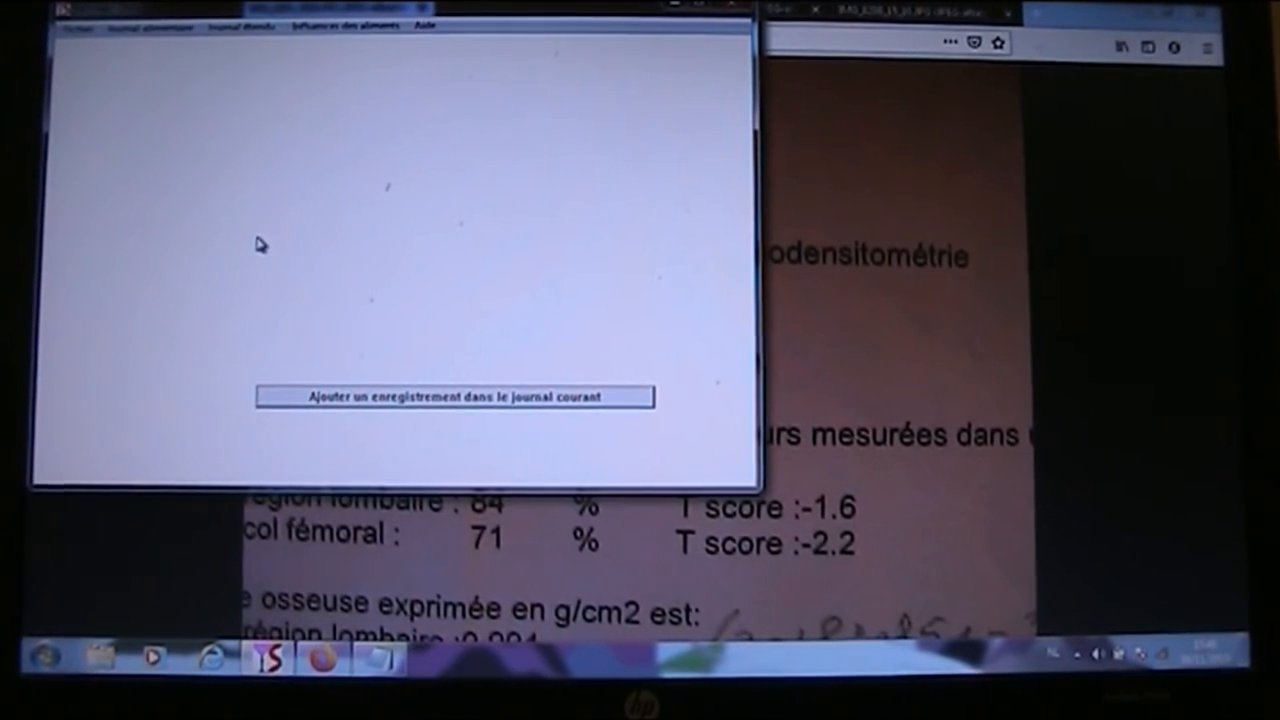
# Show the second period's nutrient totals summary with vitamin D3 and calcium
pyautogui.click(454, 396)
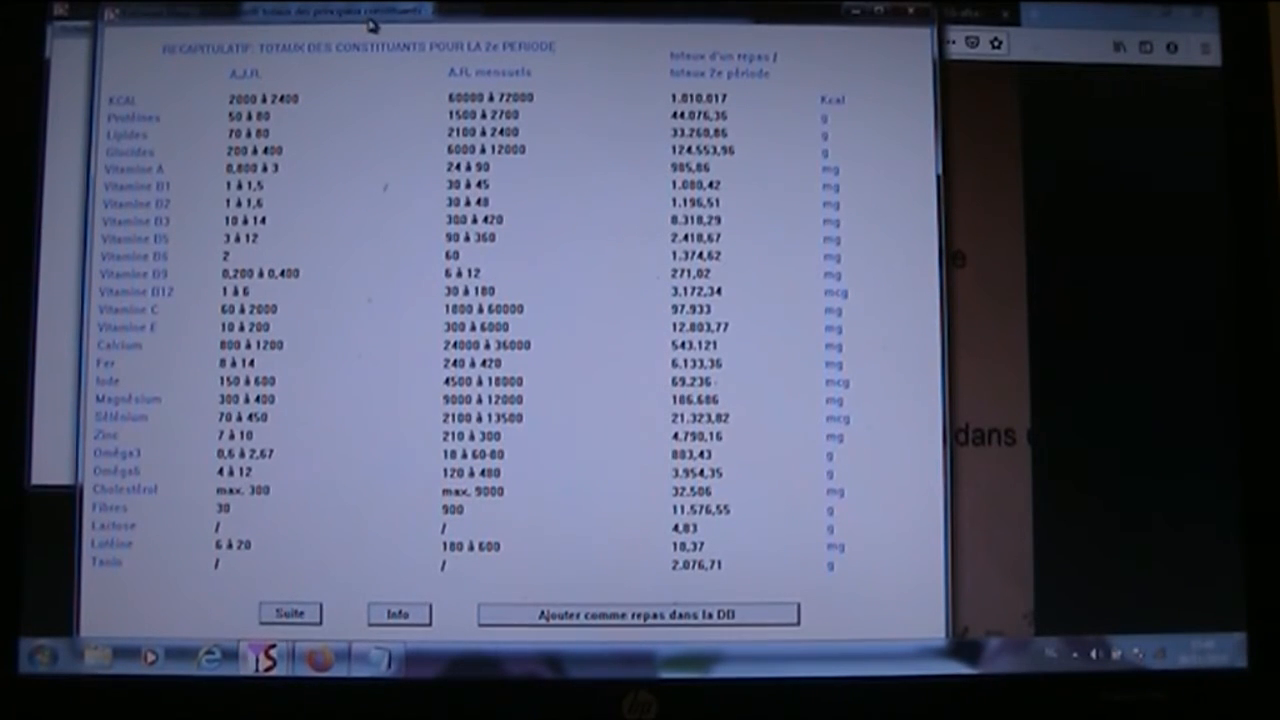
pyautogui.moveTo(583, 378)
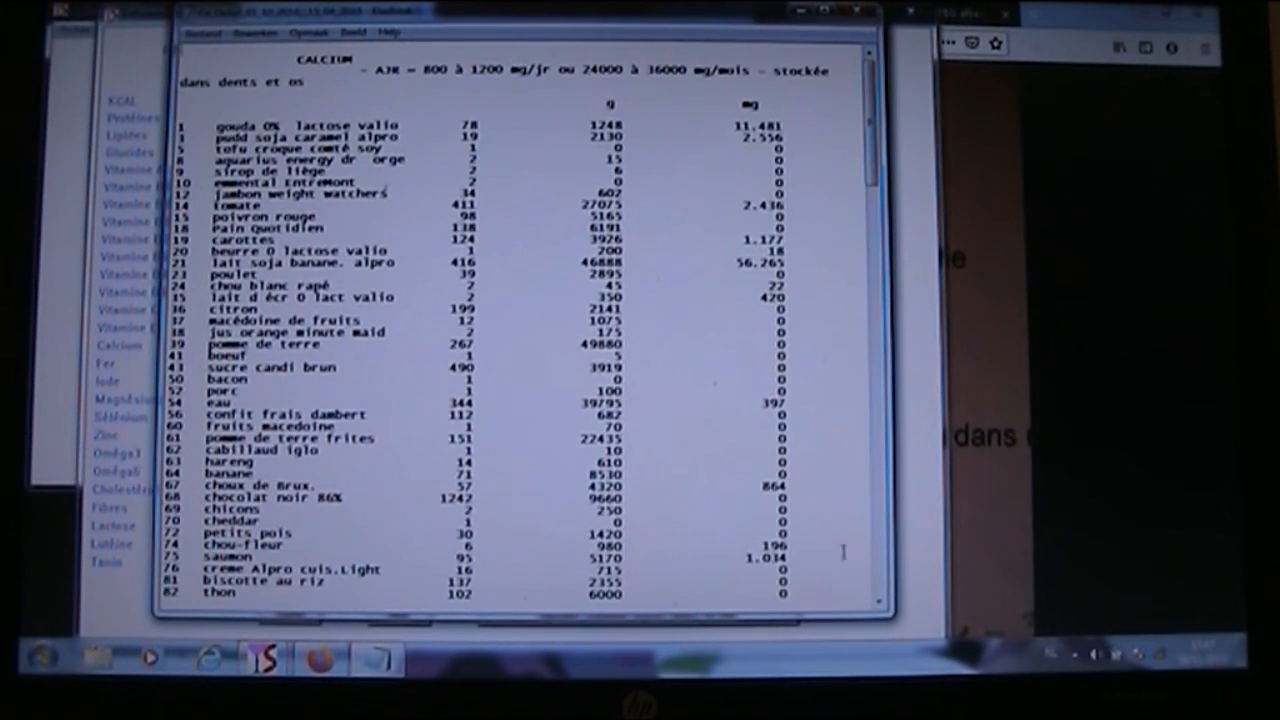
pyautogui.scroll(-3)
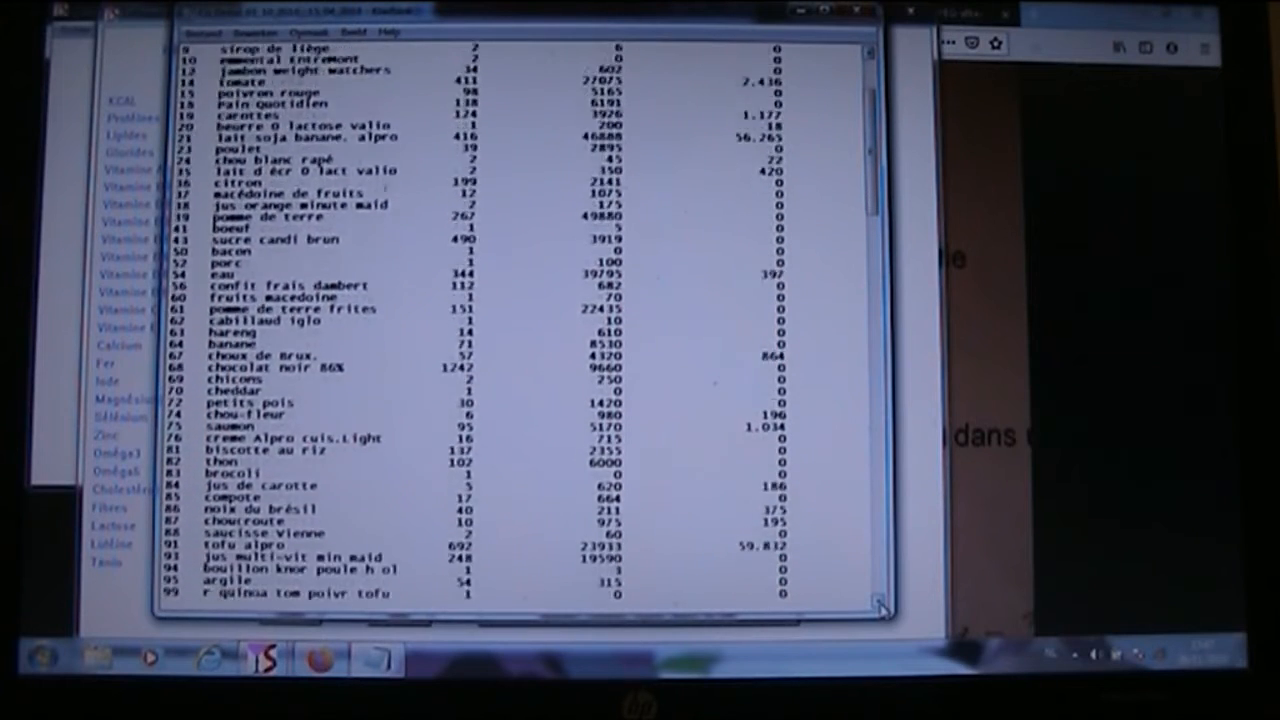
pyautogui.scroll(-3)
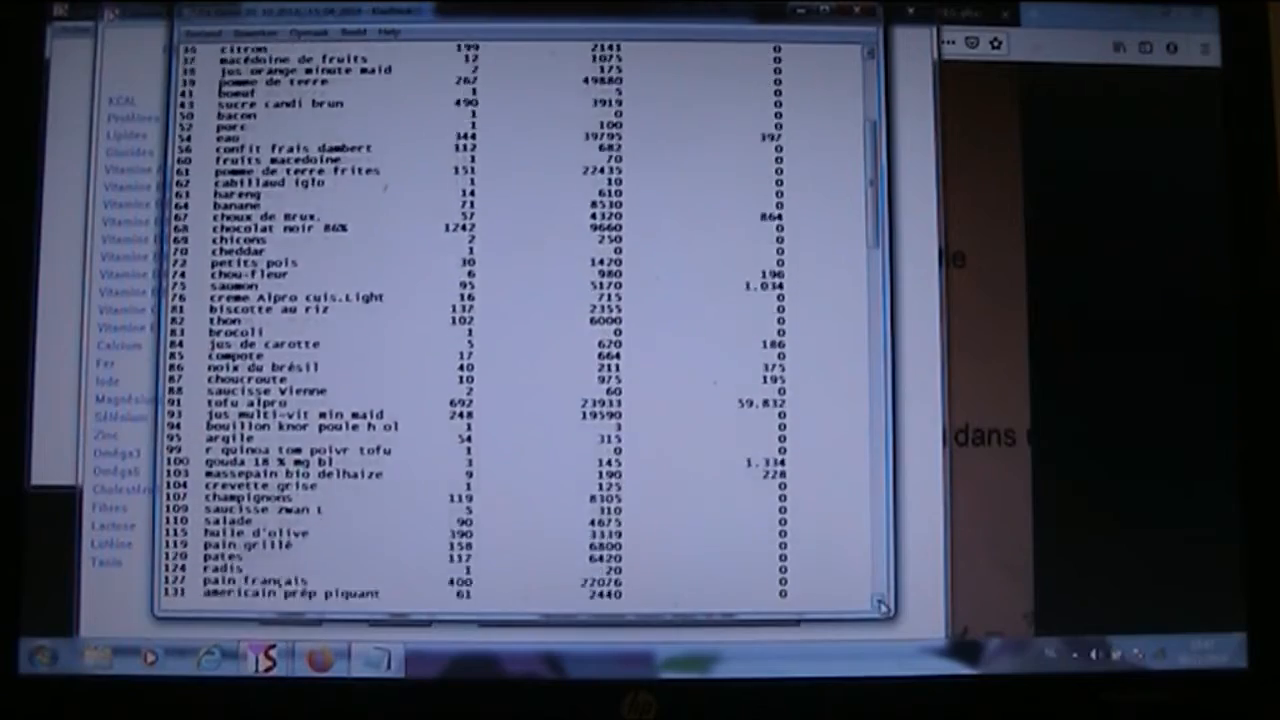
pyautogui.scroll(-3)
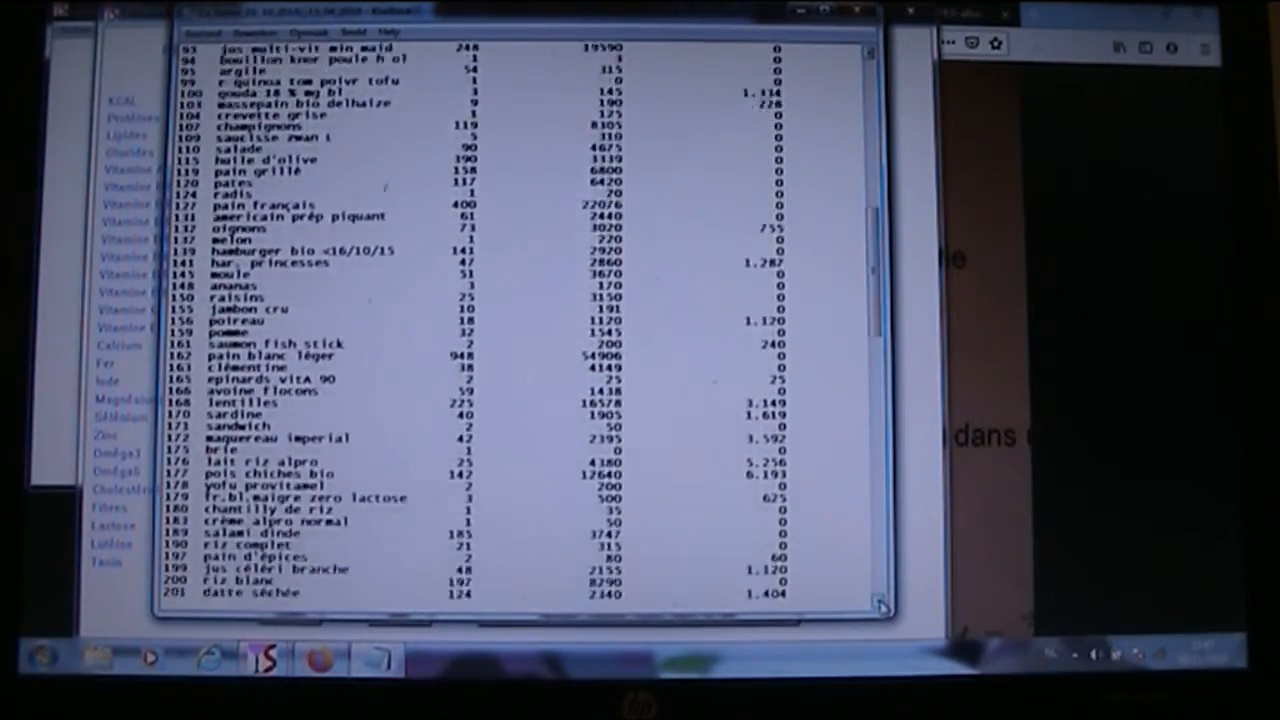
pyautogui.scroll(-3)
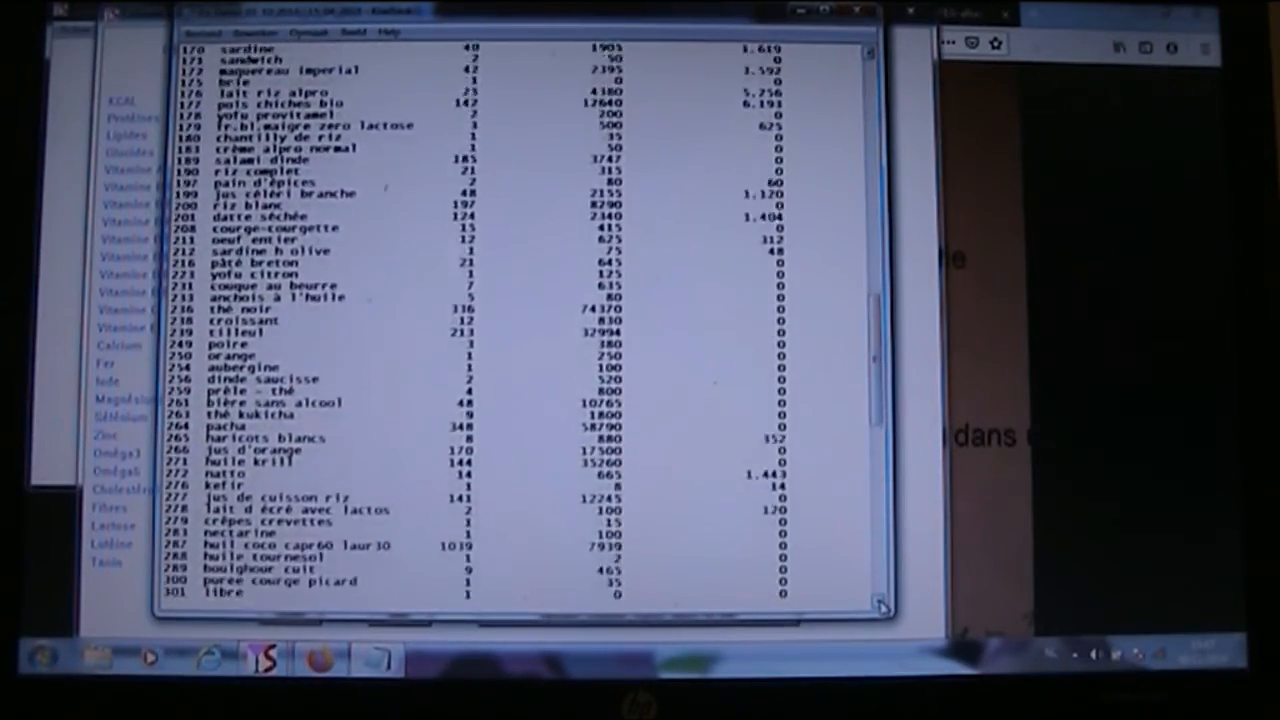
pyautogui.scroll(-3)
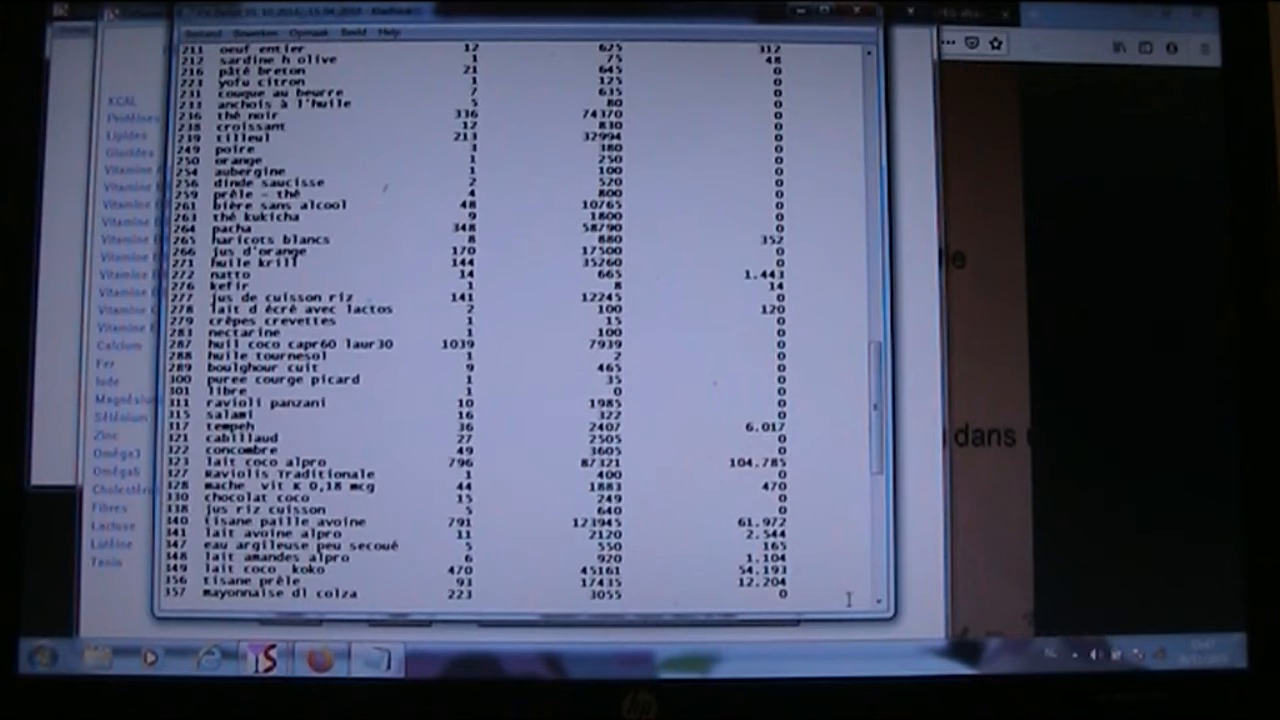
pyautogui.scroll(-3)
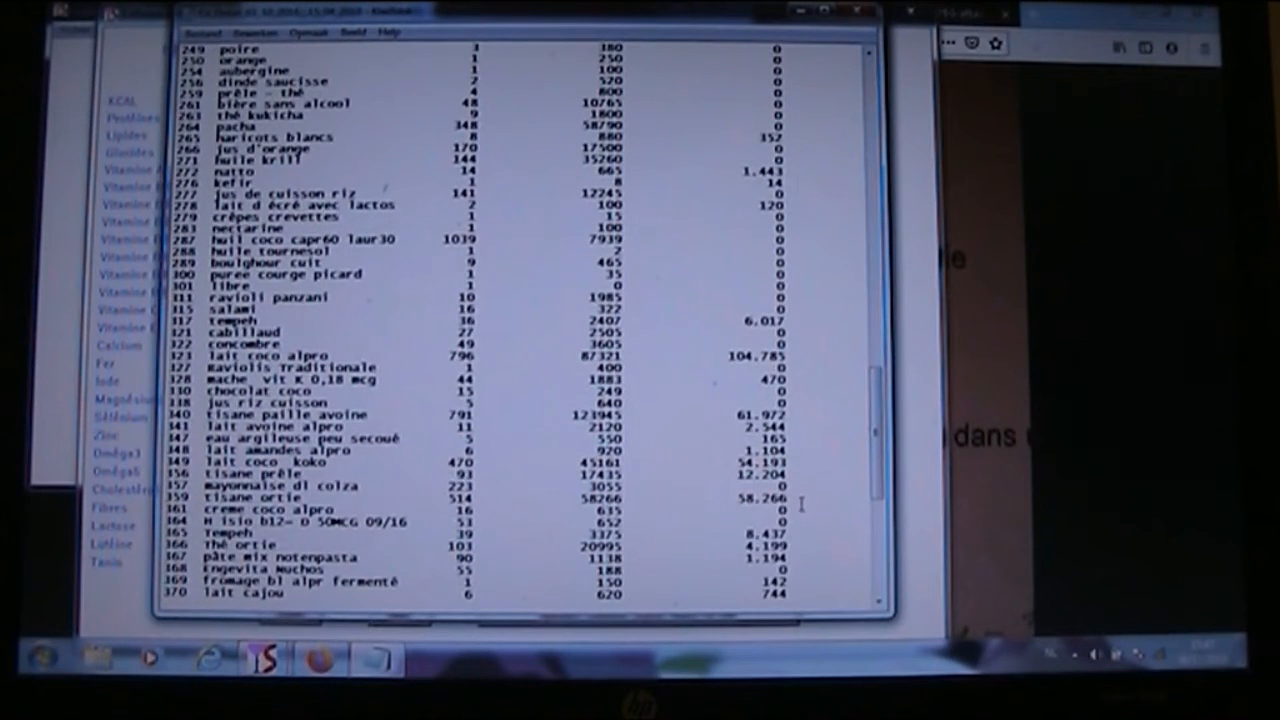
pyautogui.scroll(-3)
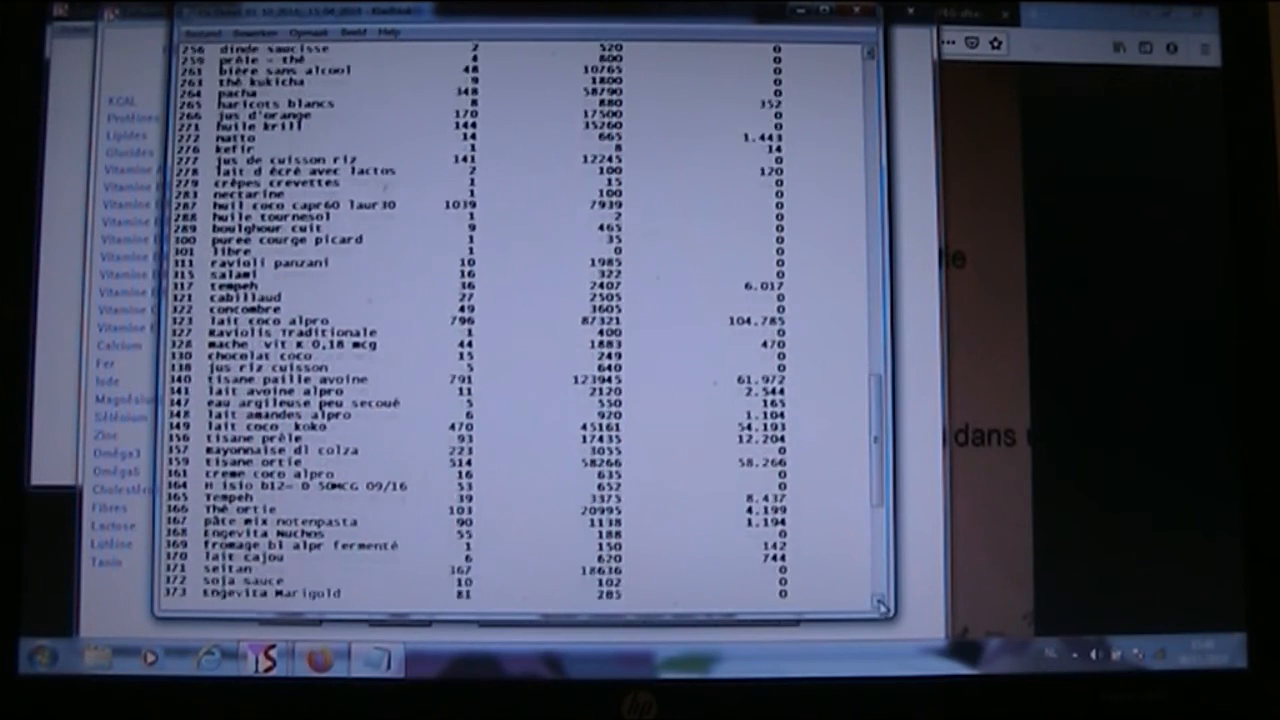
pyautogui.scroll(-3)
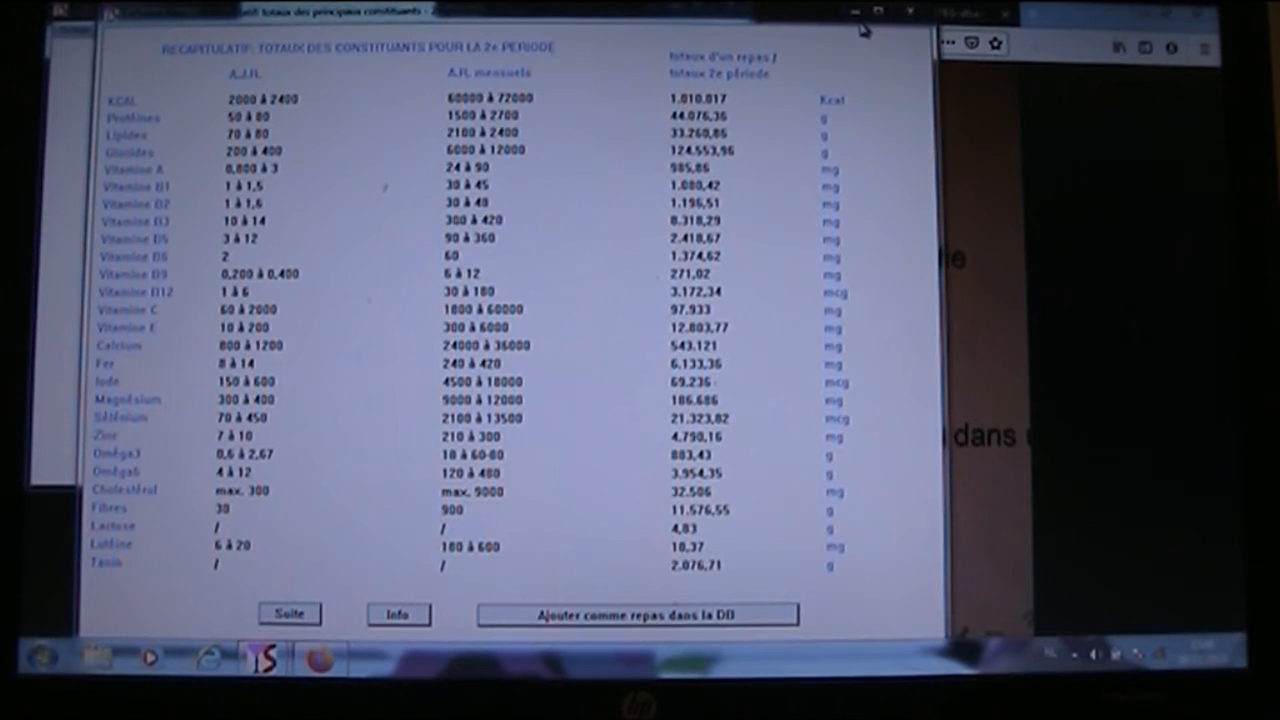
pyautogui.moveTo(843, 45)
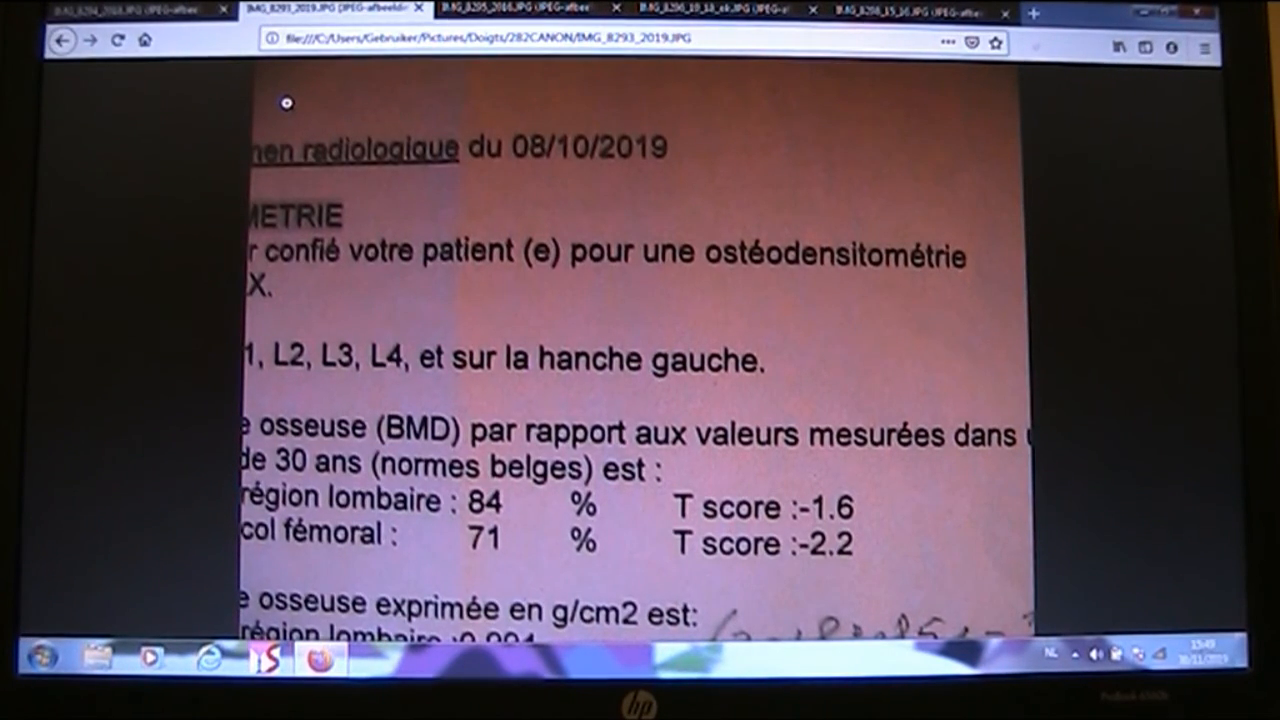
# Scroll the radiology report image up in Firefox
pyautogui.scroll(3)
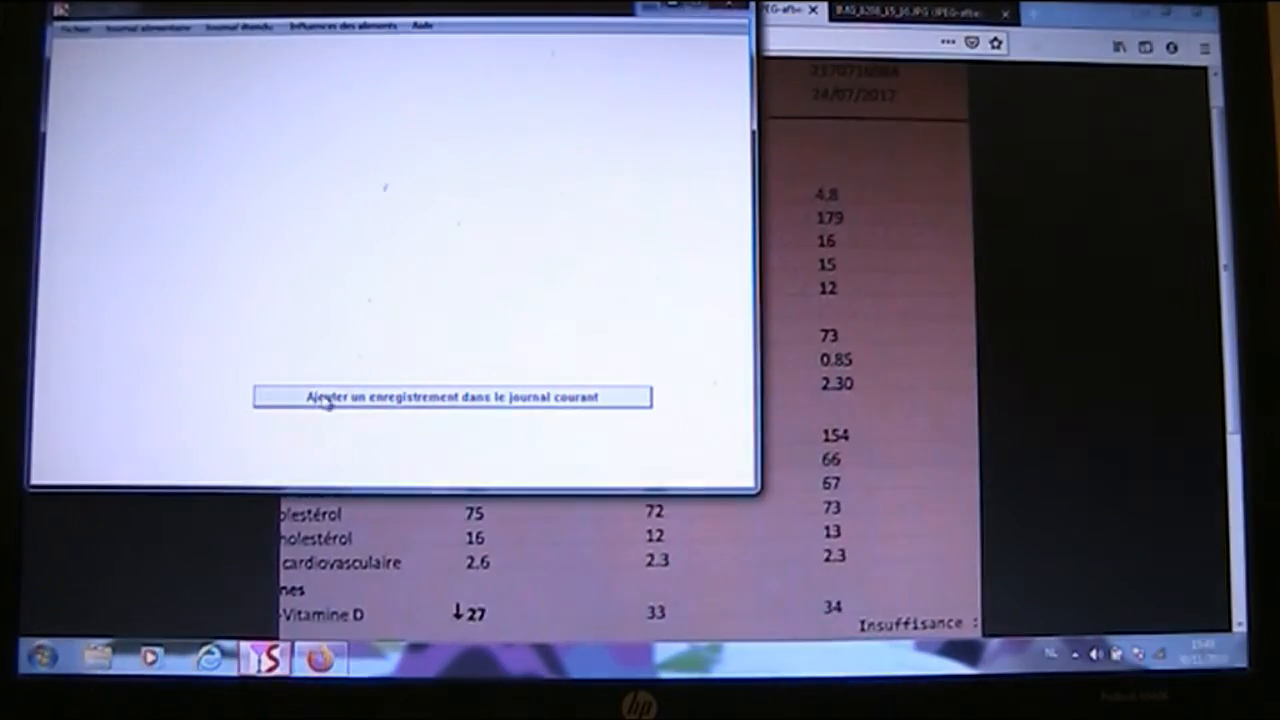
# Set the second calculation period to 16/04/2018 through 08/10/2019 in the nutrient-value request
pyautogui.click(147, 26)
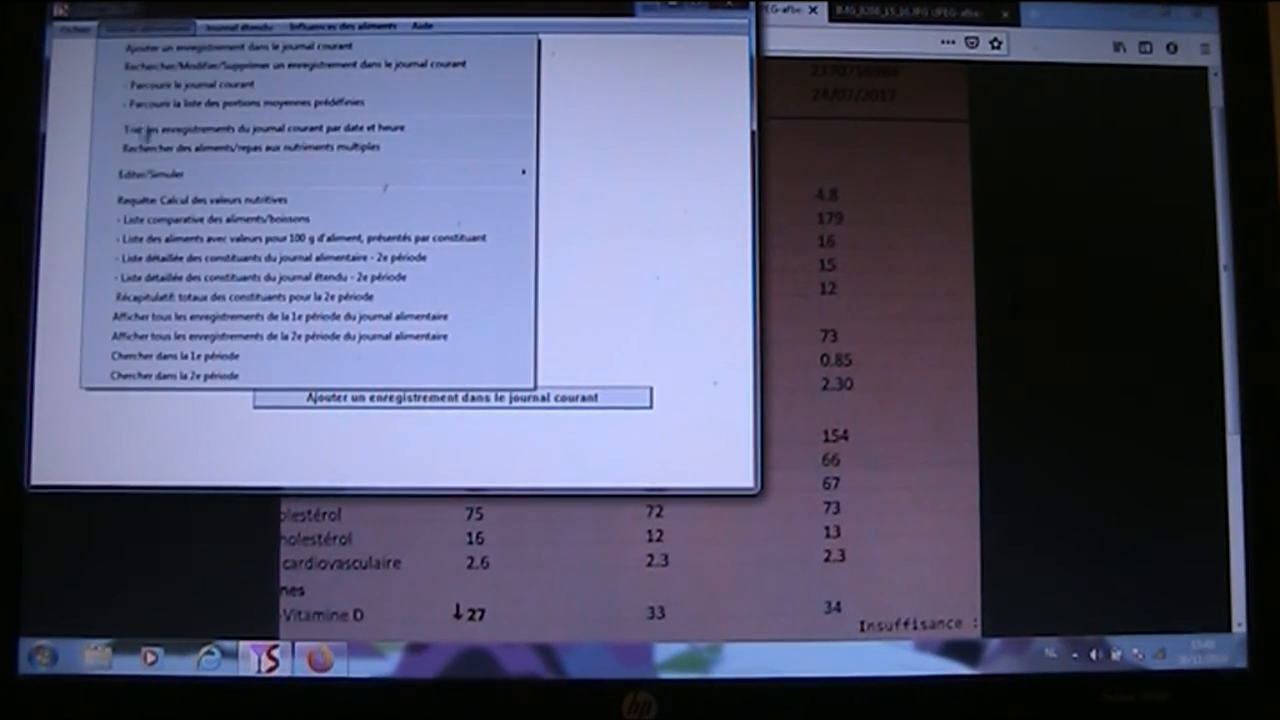
pyautogui.click(205, 199)
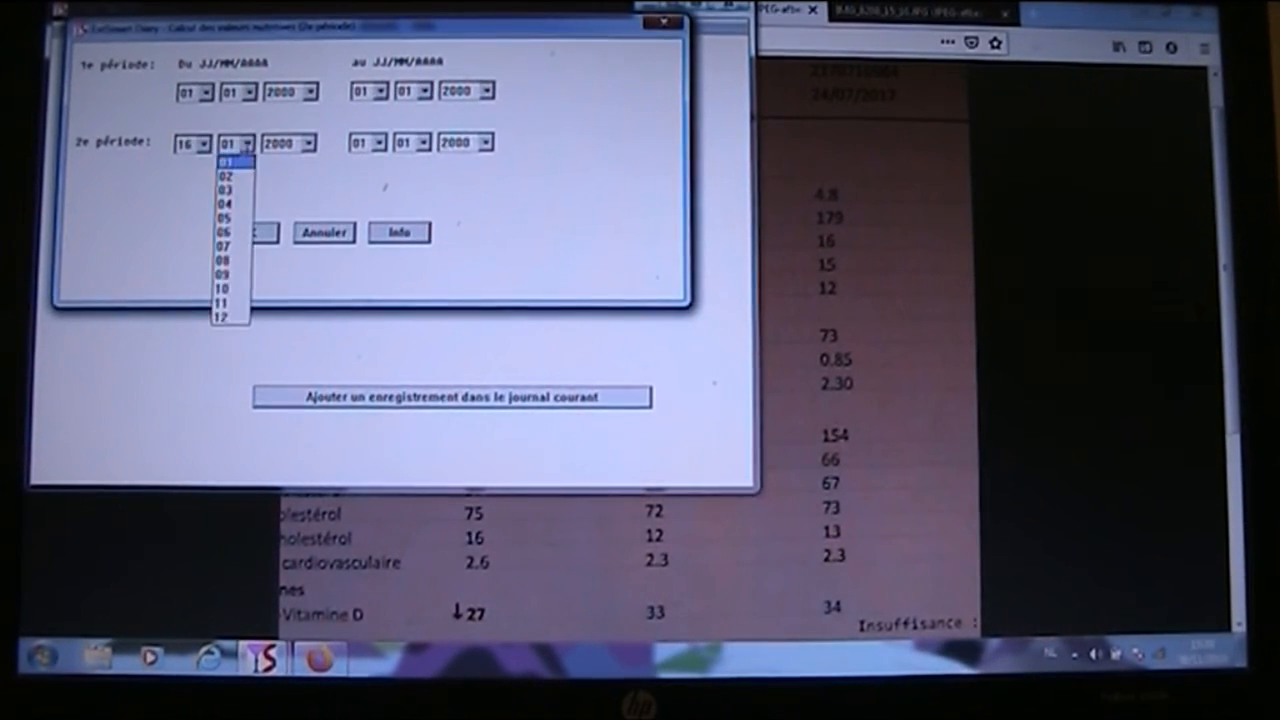
pyautogui.click(225, 214)
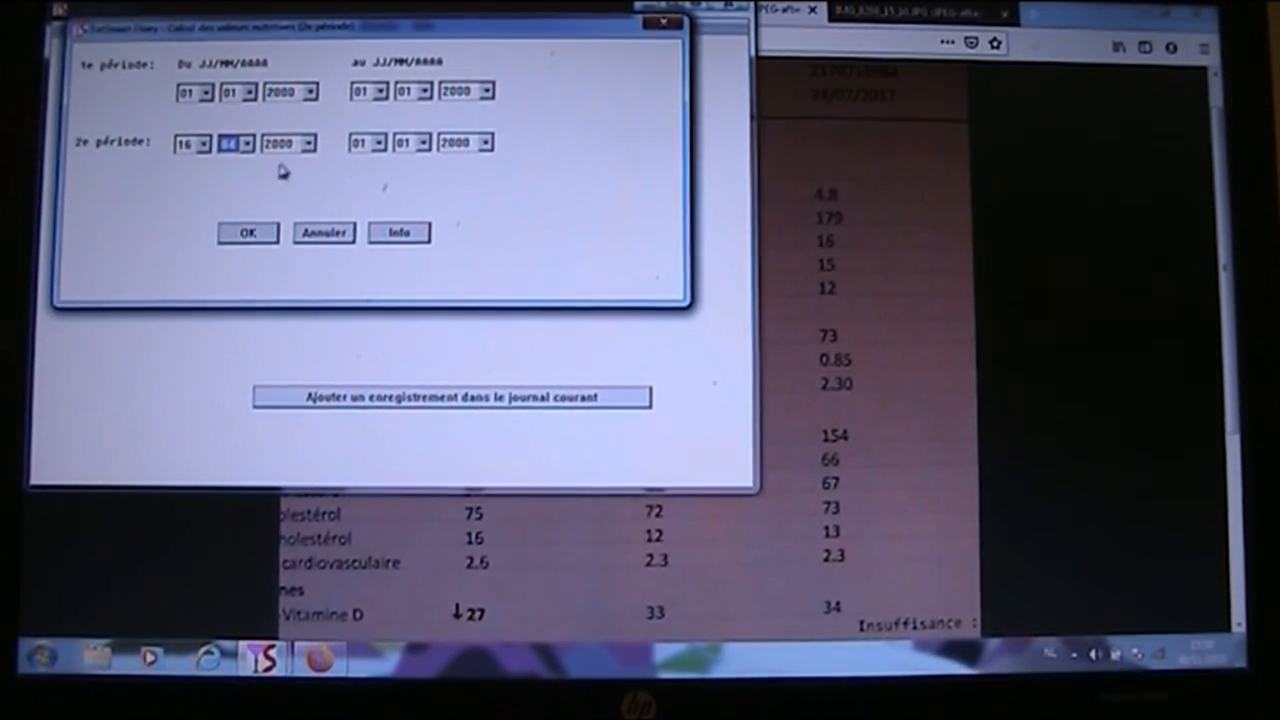
pyautogui.click(309, 142)
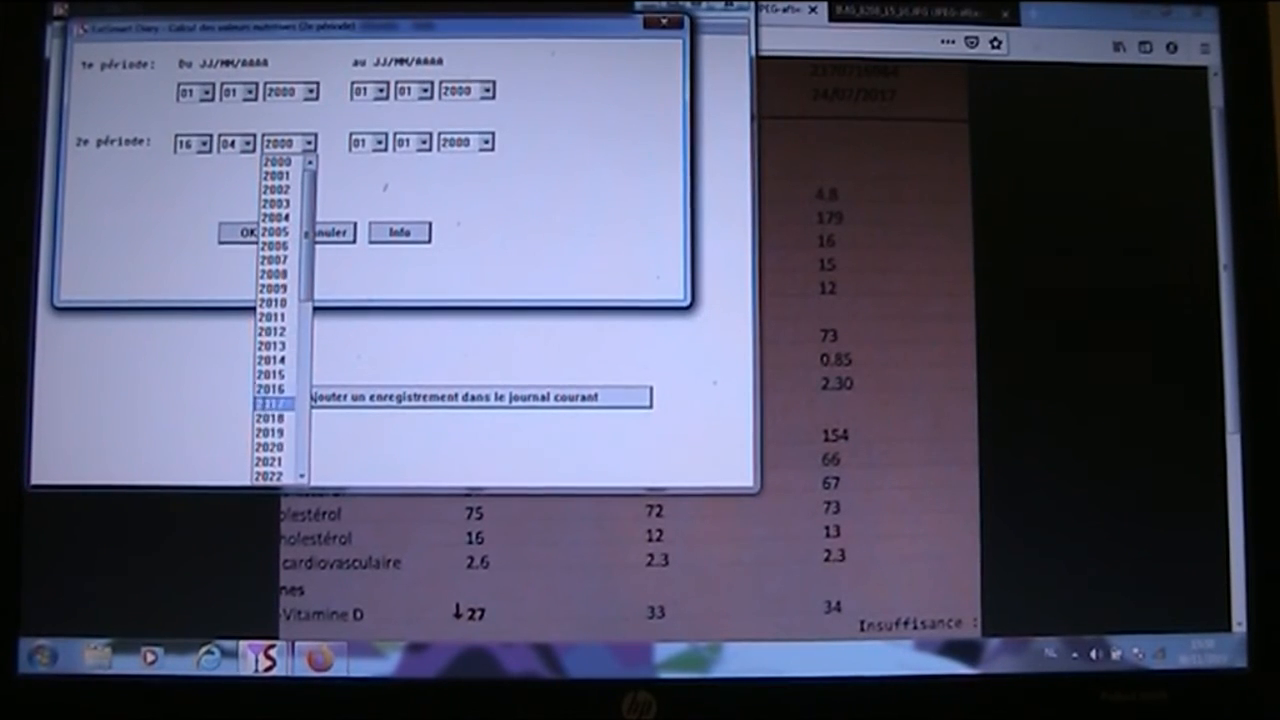
pyautogui.click(278, 403)
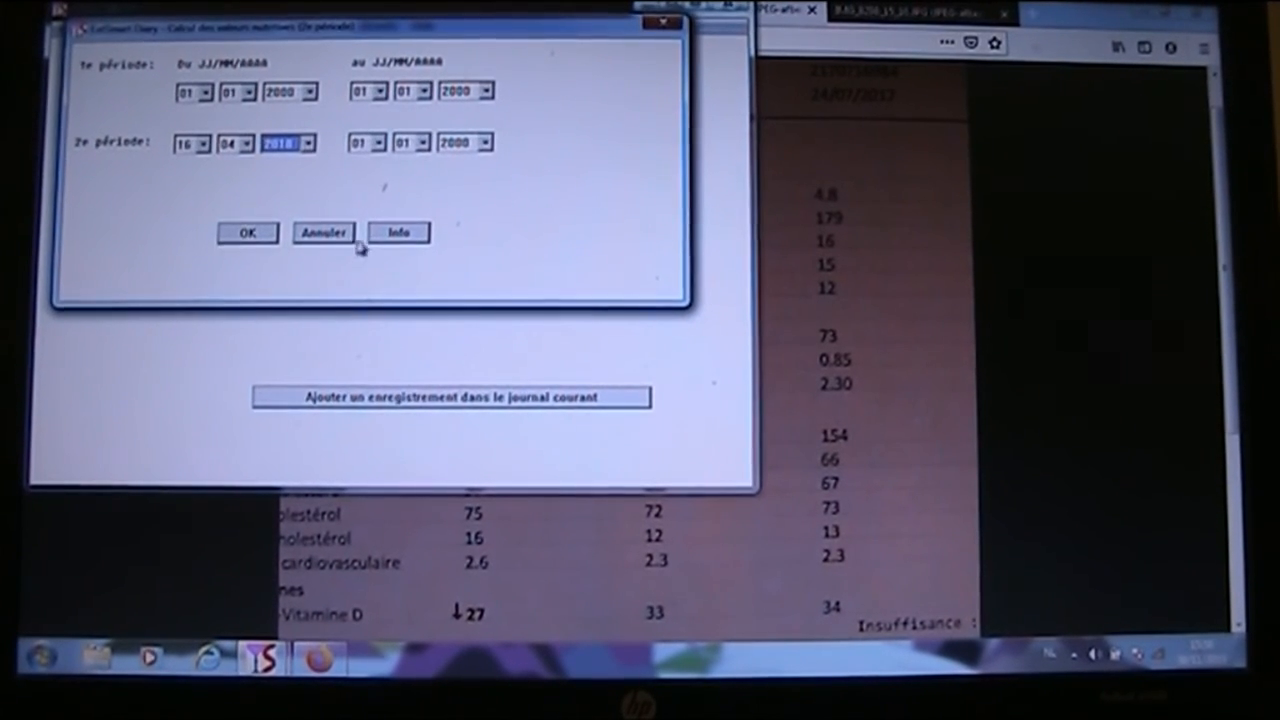
pyautogui.click(378, 142)
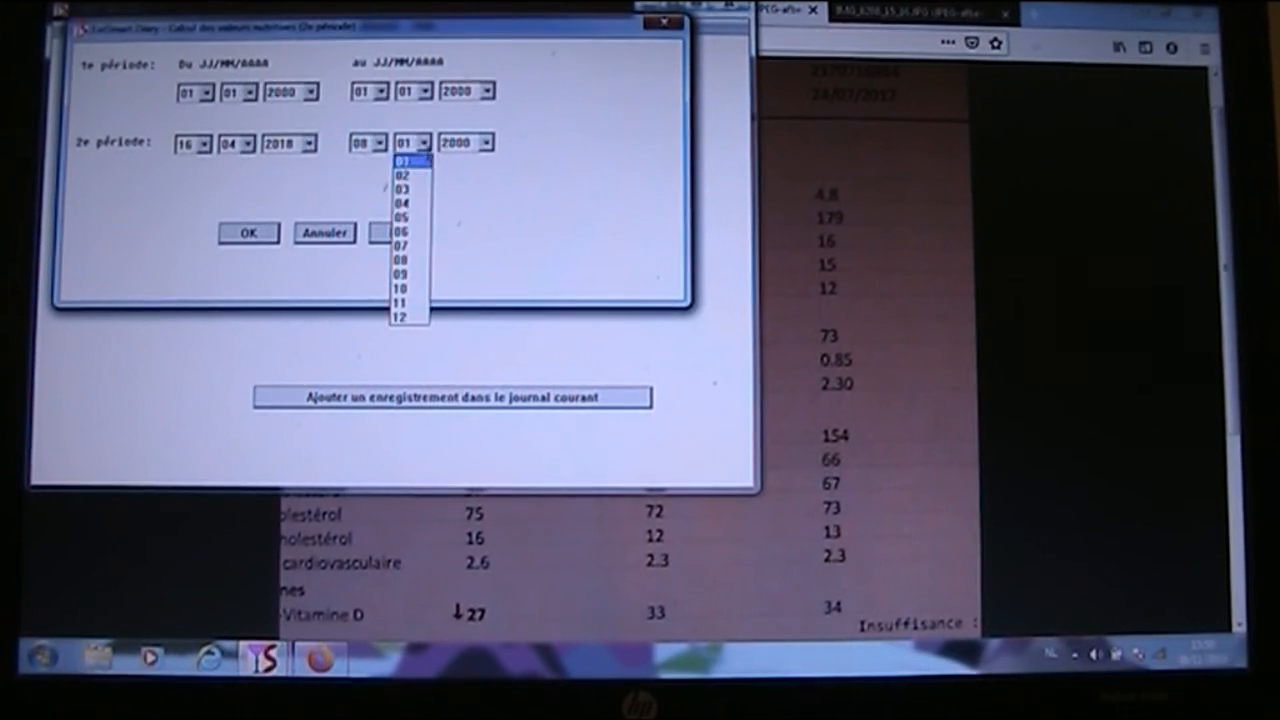
pyautogui.click(401, 292)
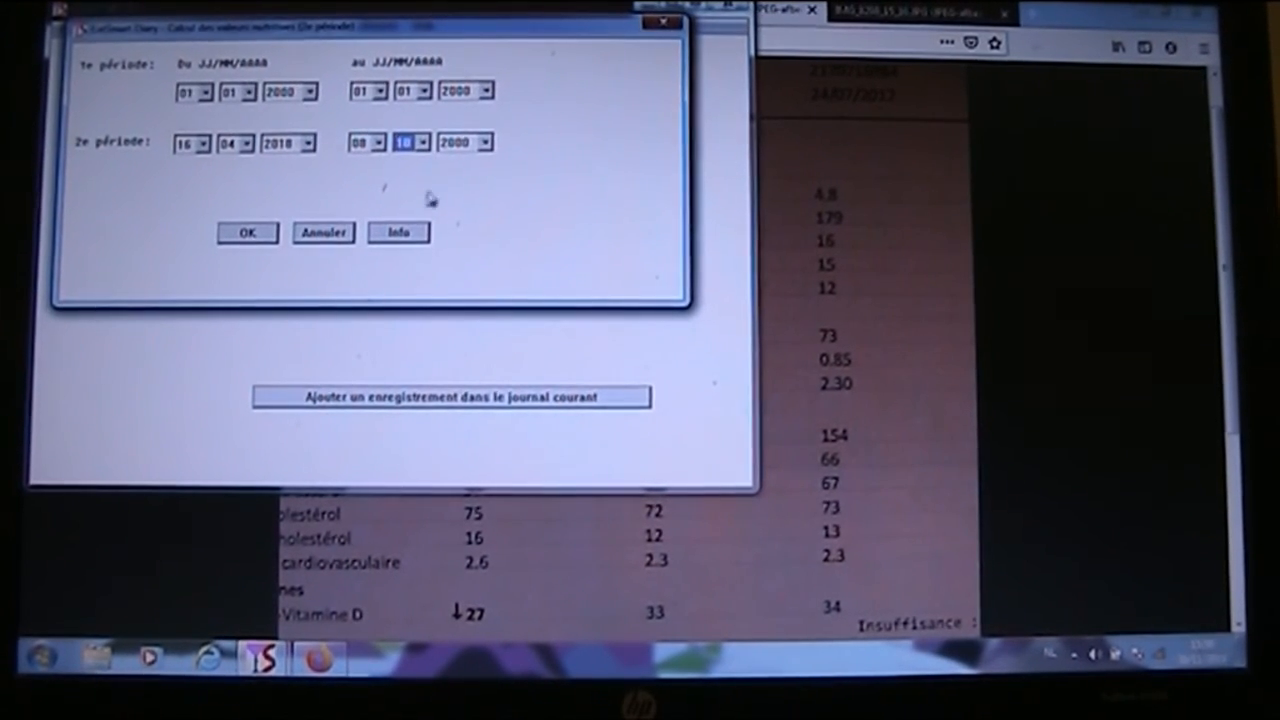
pyautogui.click(484, 142)
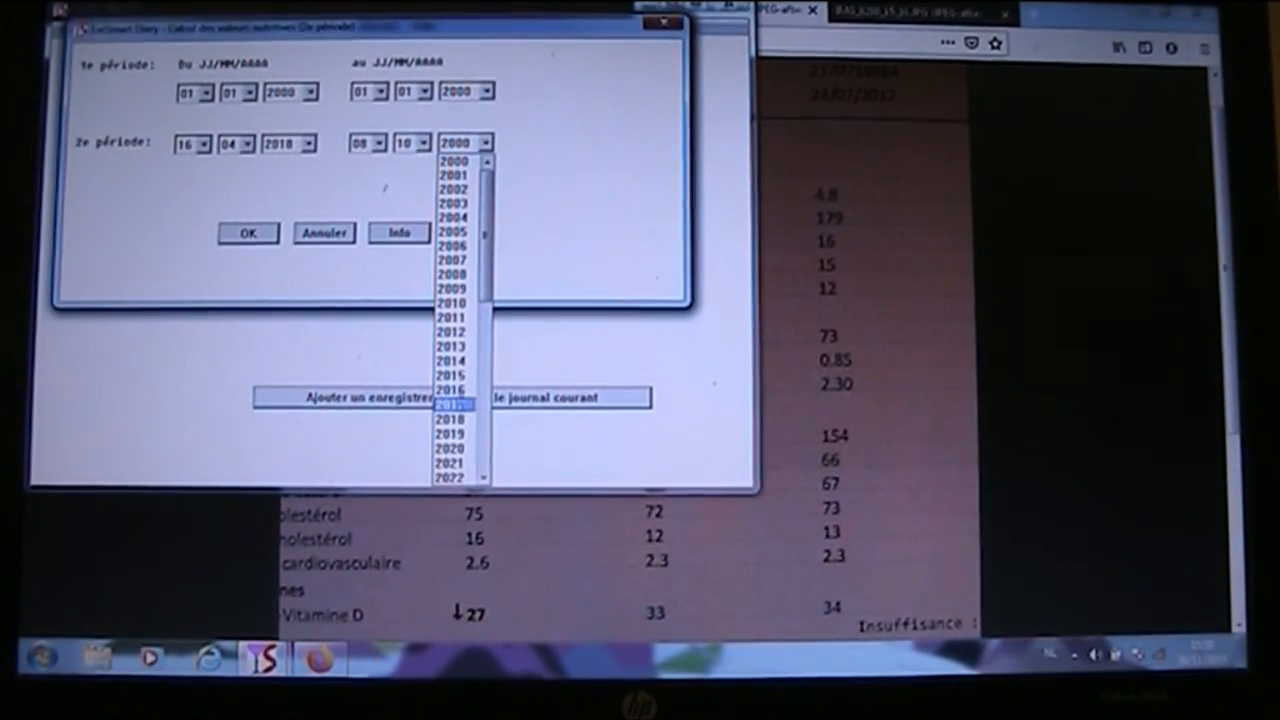
pyautogui.click(453, 426)
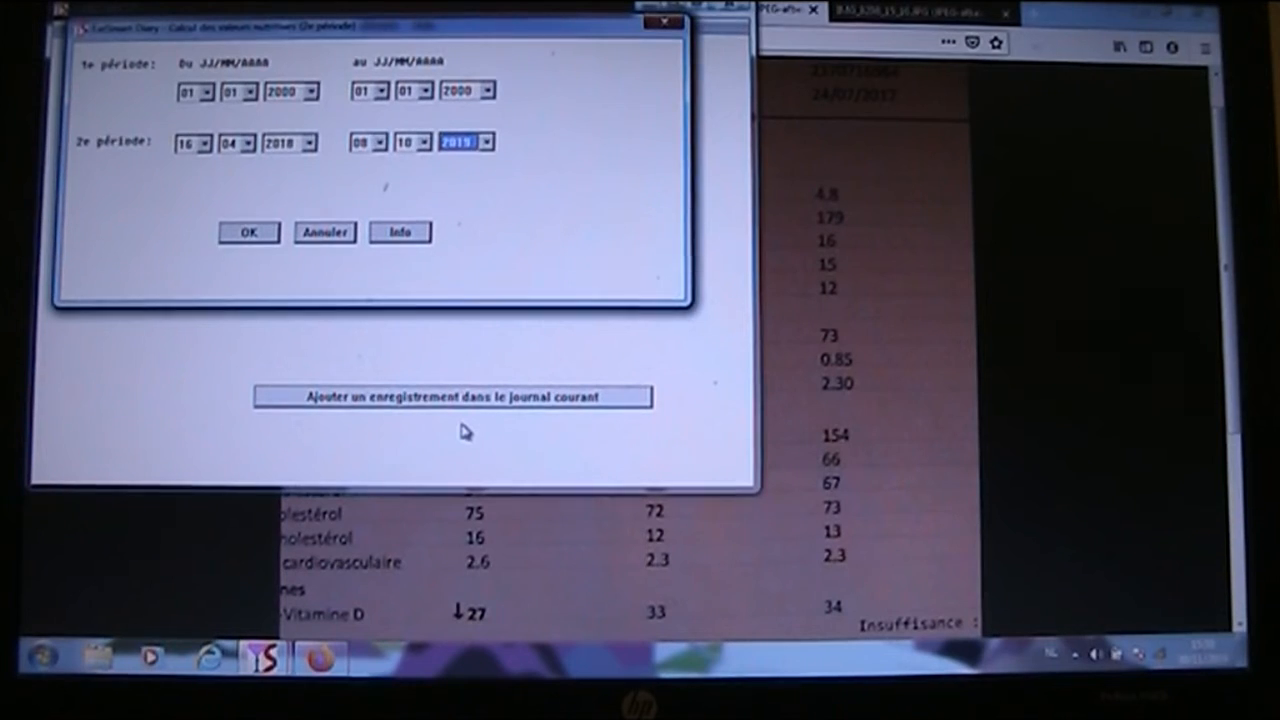
pyautogui.moveTo(447, 450)
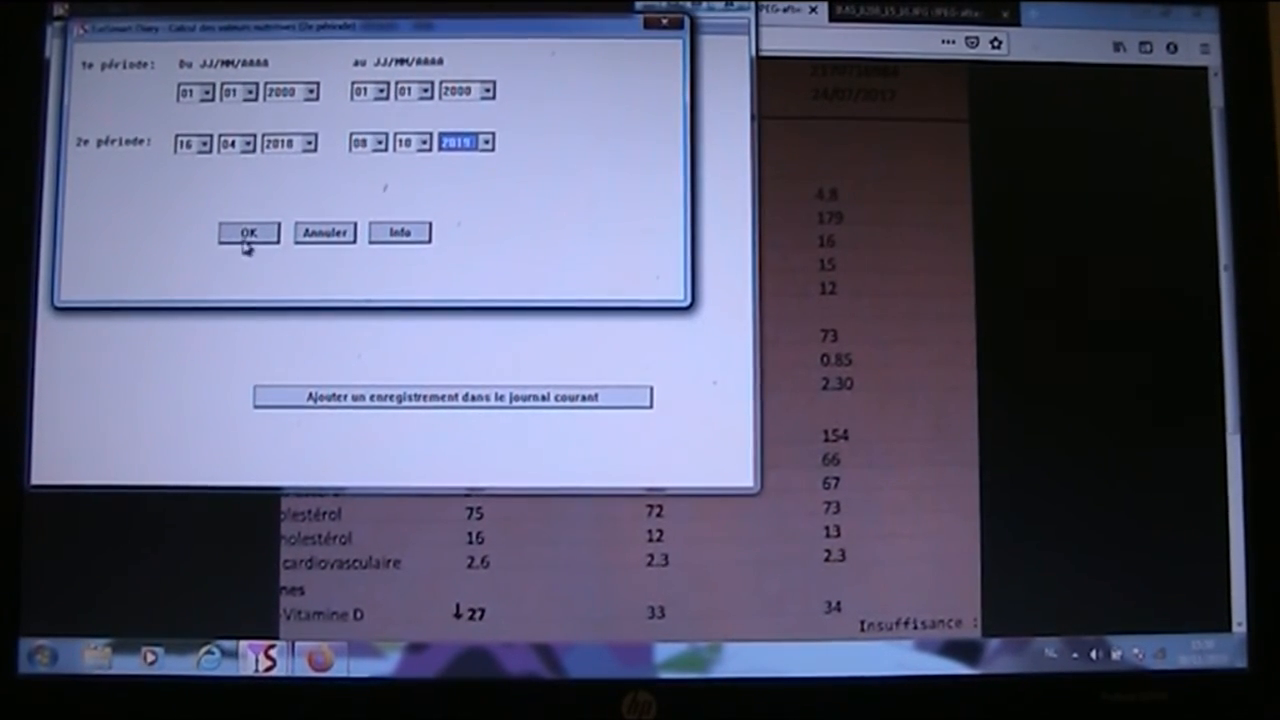
# Run the calculation, let it read the other journals, and view the resulting totals summary
pyautogui.click(247, 232)
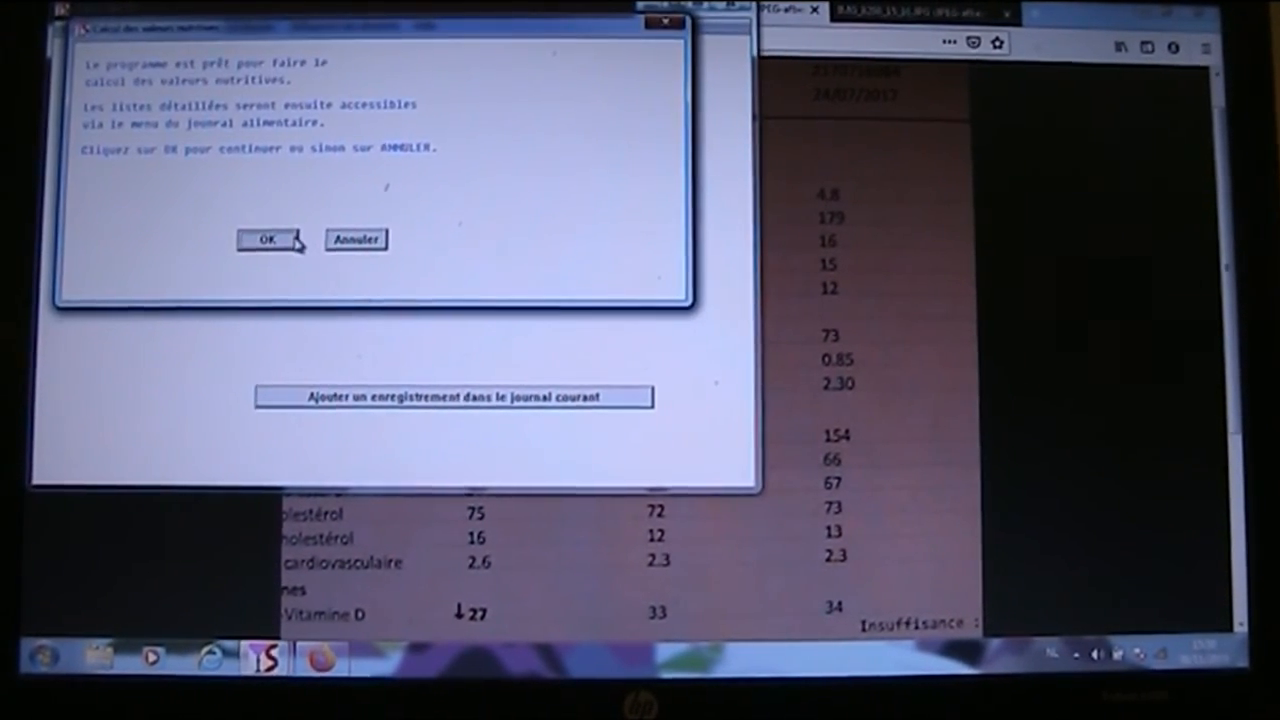
pyautogui.click(266, 239)
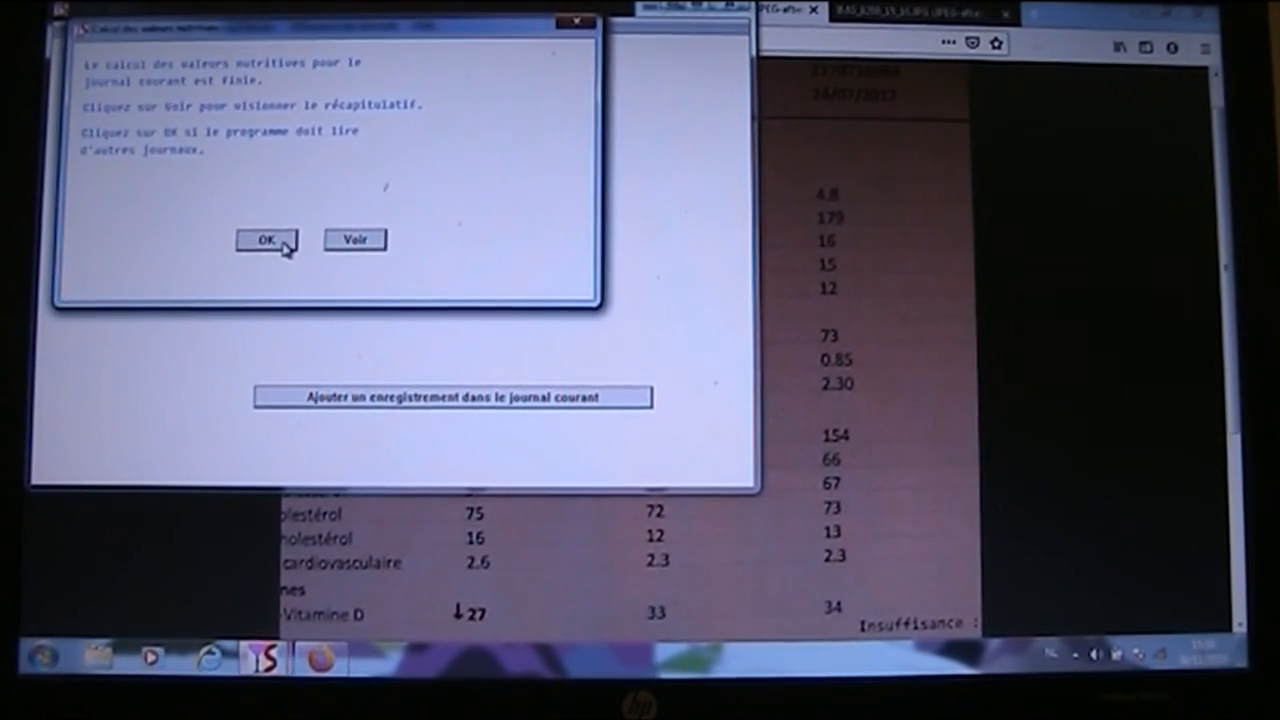
pyautogui.click(265, 239)
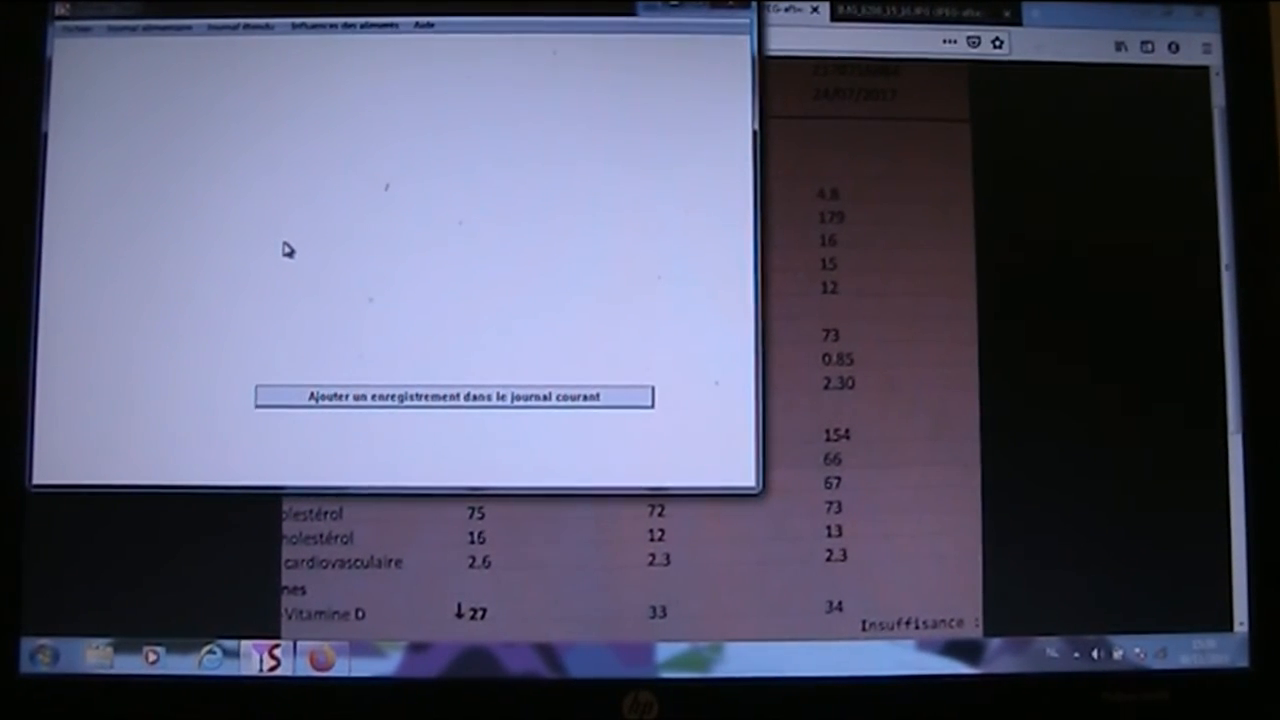
pyautogui.moveTo(281, 225)
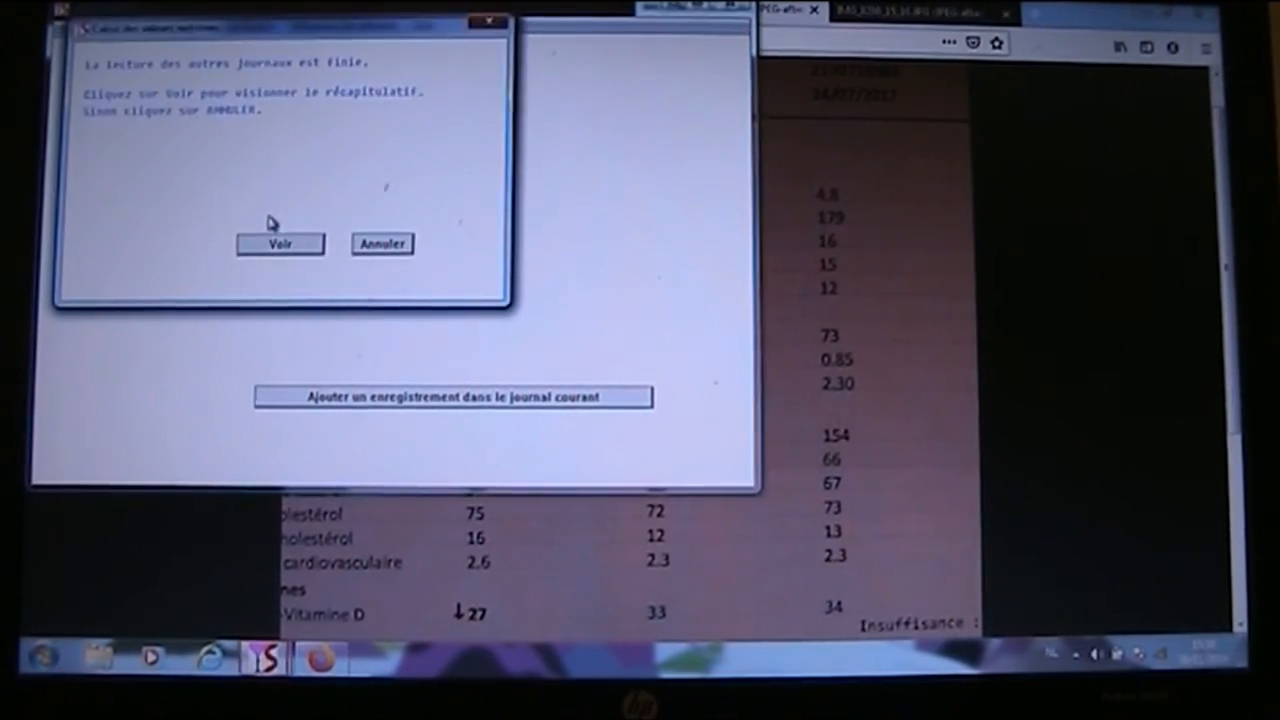
pyautogui.click(280, 243)
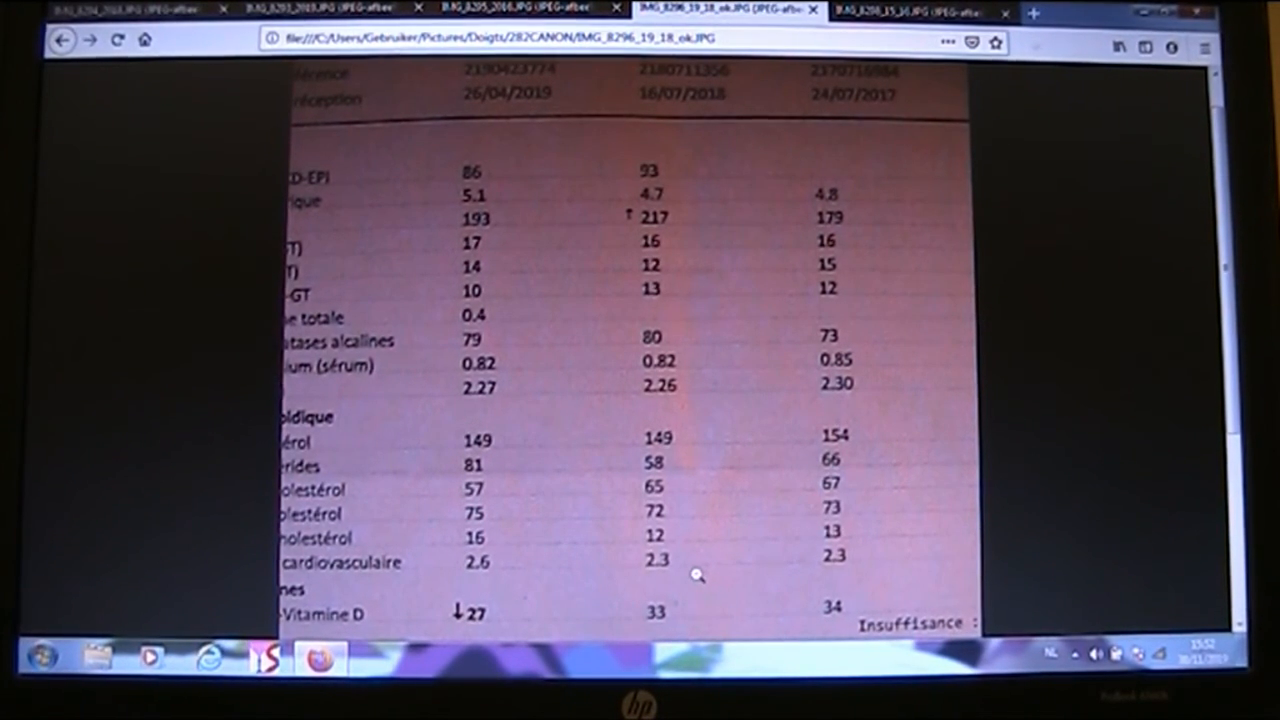
pyautogui.moveTo(601, 547)
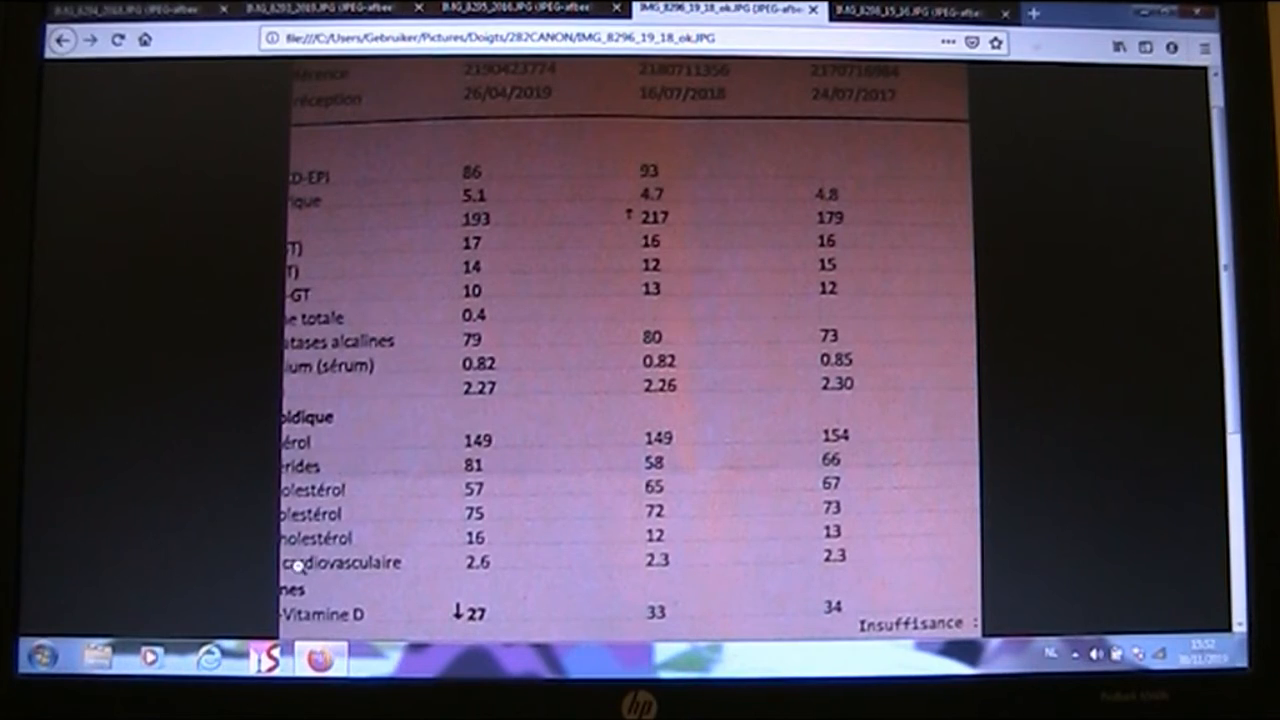
# Switch to the IMG_8298 blood-test photo and scroll down to its vitamin D results (51, 52, 36)
pyautogui.click(920, 11)
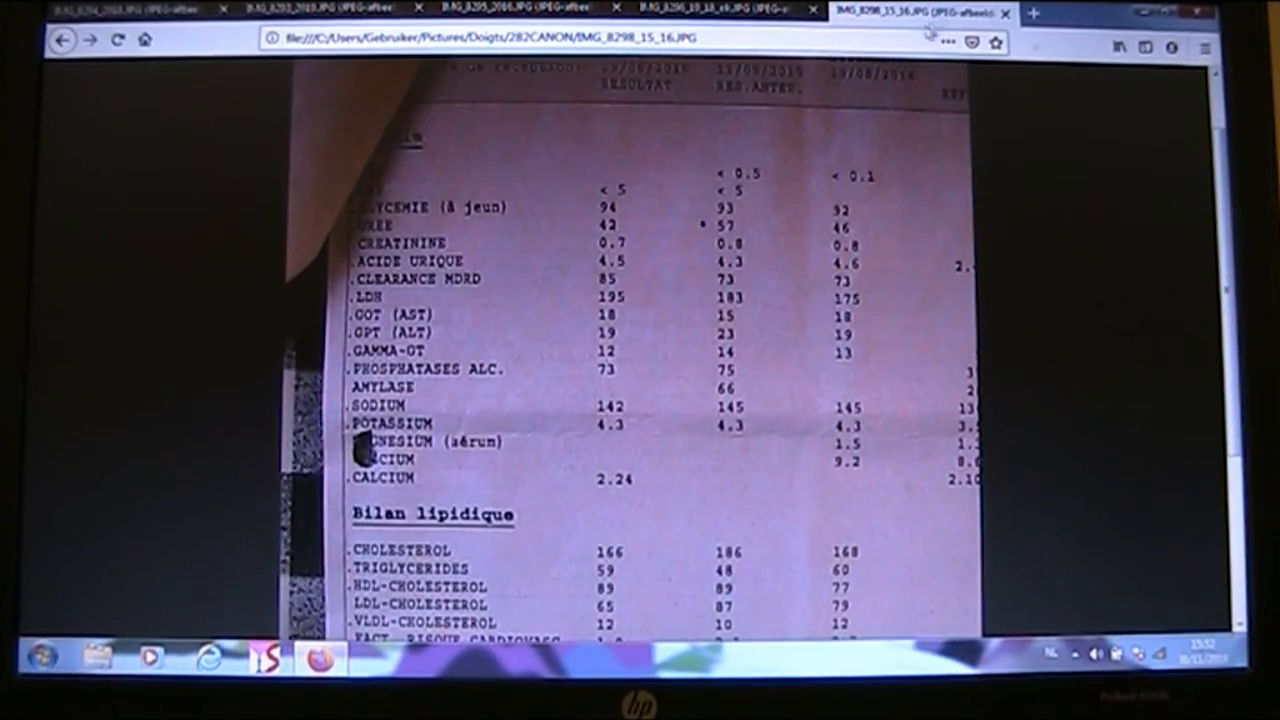
pyautogui.moveTo(720, 315)
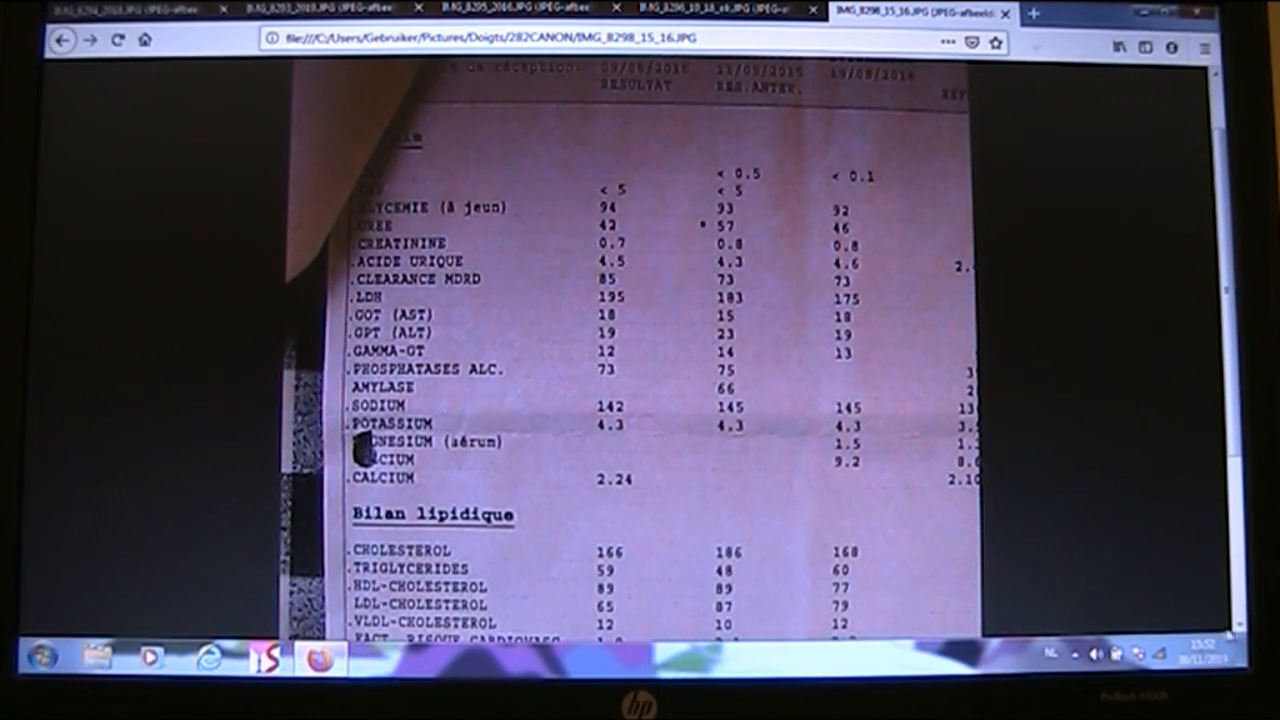
pyautogui.scroll(-3)
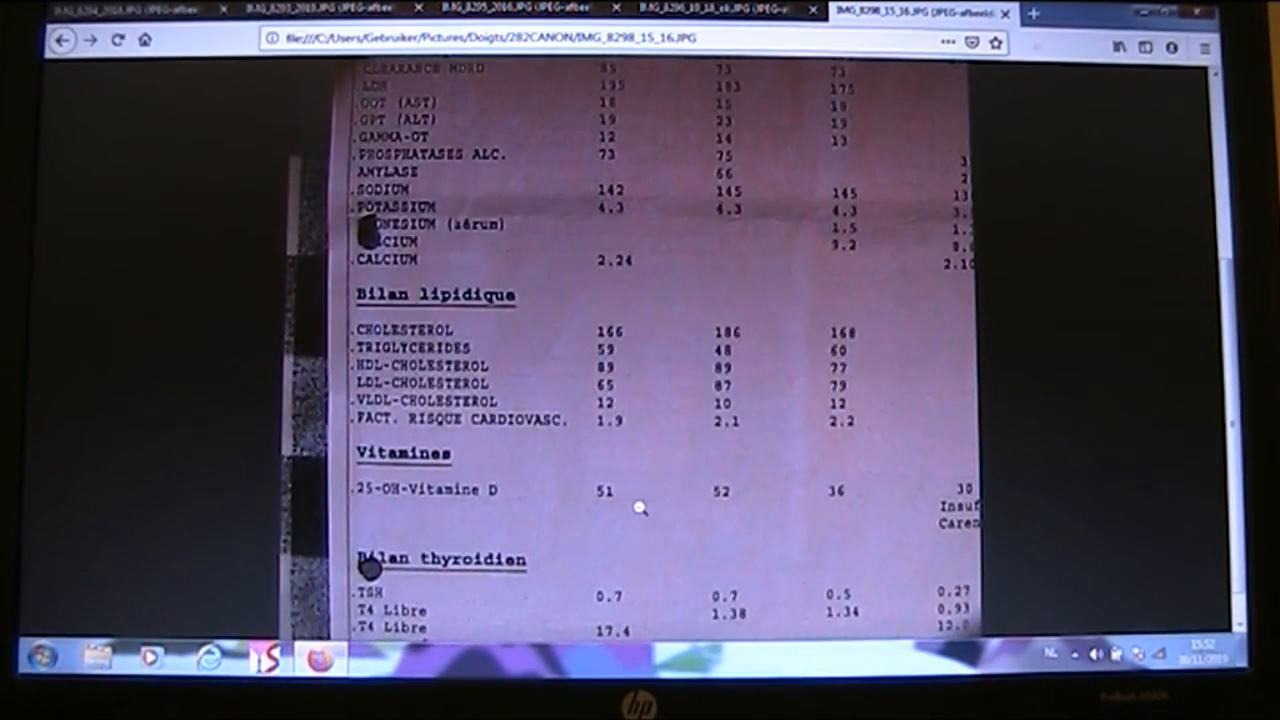
pyautogui.moveTo(627, 504)
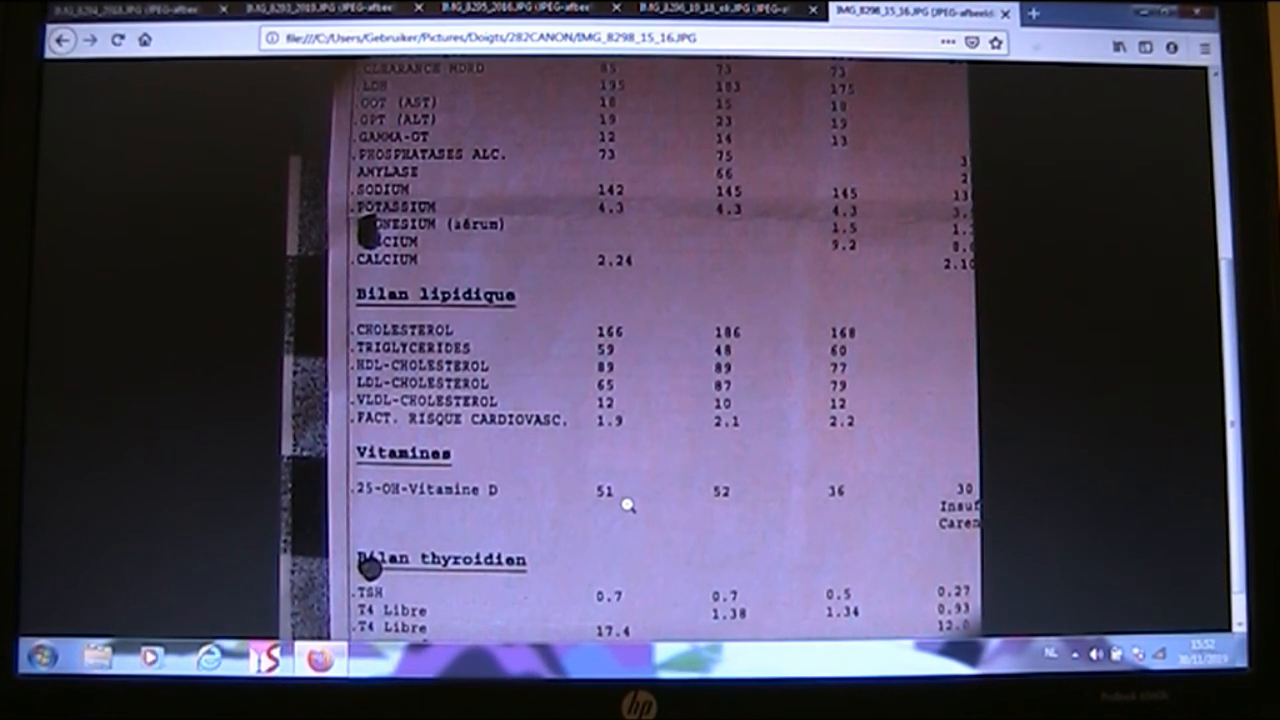
pyautogui.moveTo(730, 499)
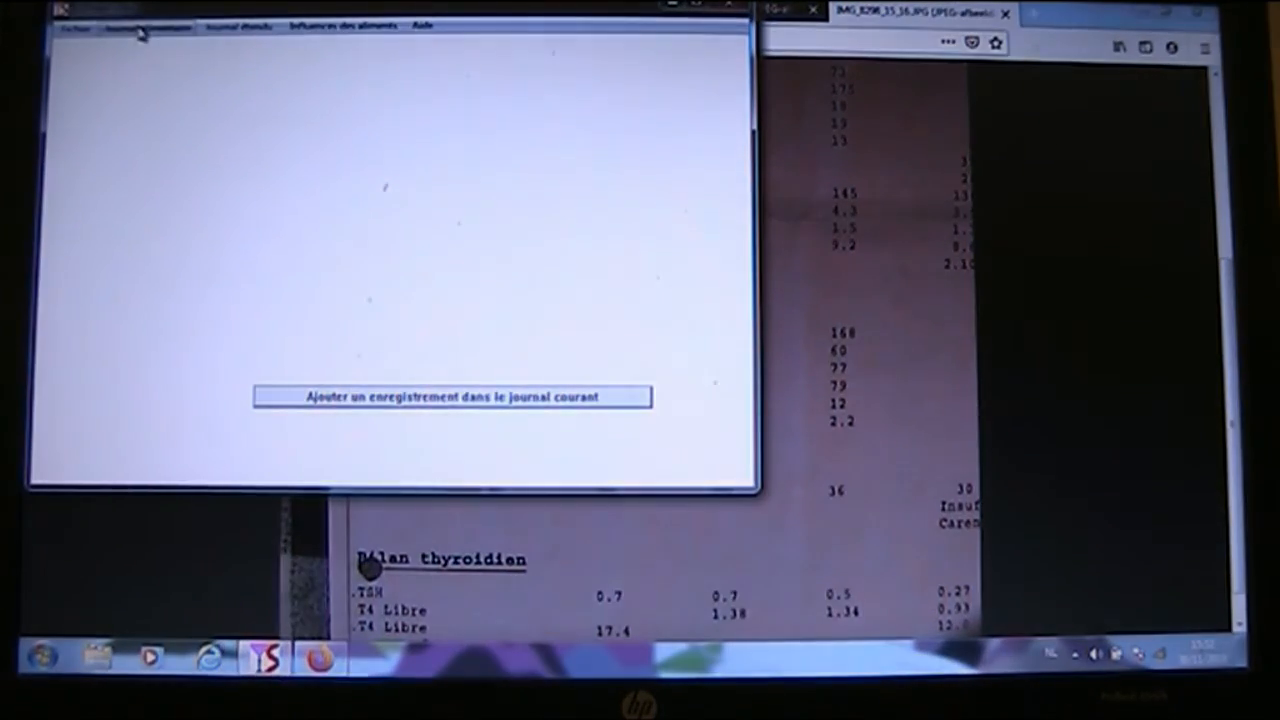
# Set the second calculation period to 11/05/2015 through 09/06/2016 in the nutrient-value request
pyautogui.click(146, 25)
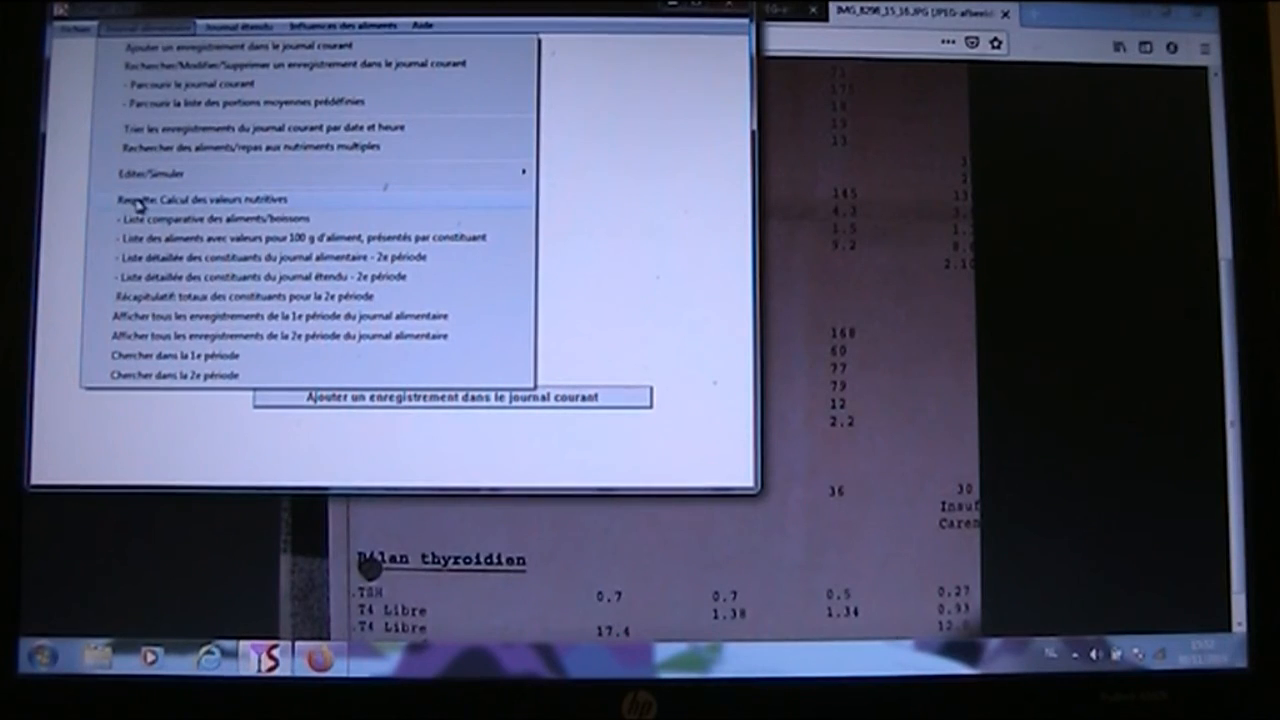
pyautogui.click(205, 198)
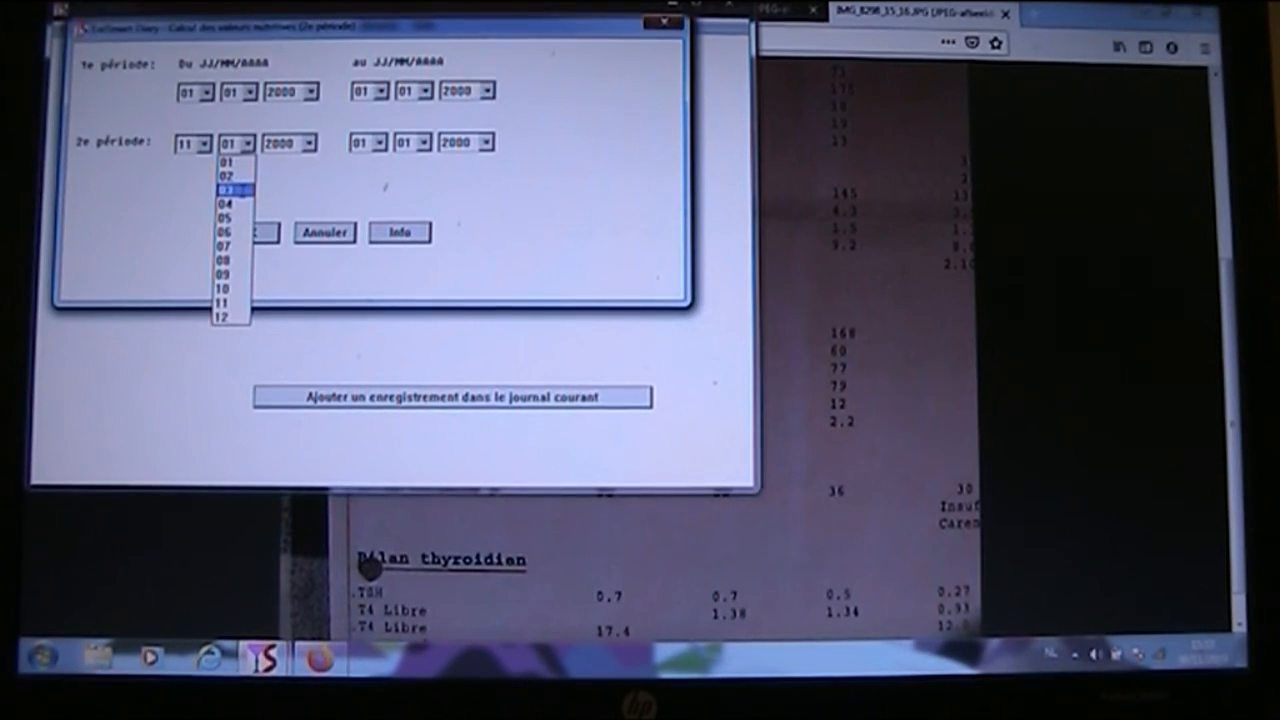
pyautogui.click(229, 188)
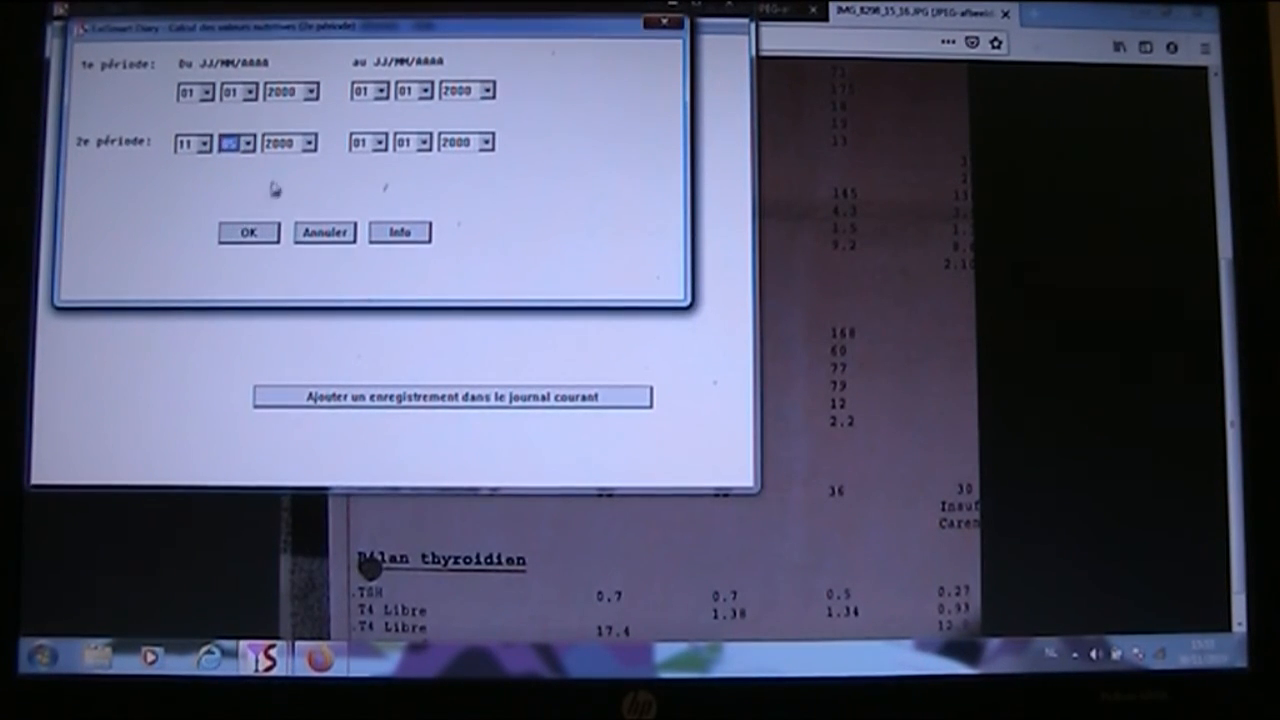
pyautogui.click(311, 142)
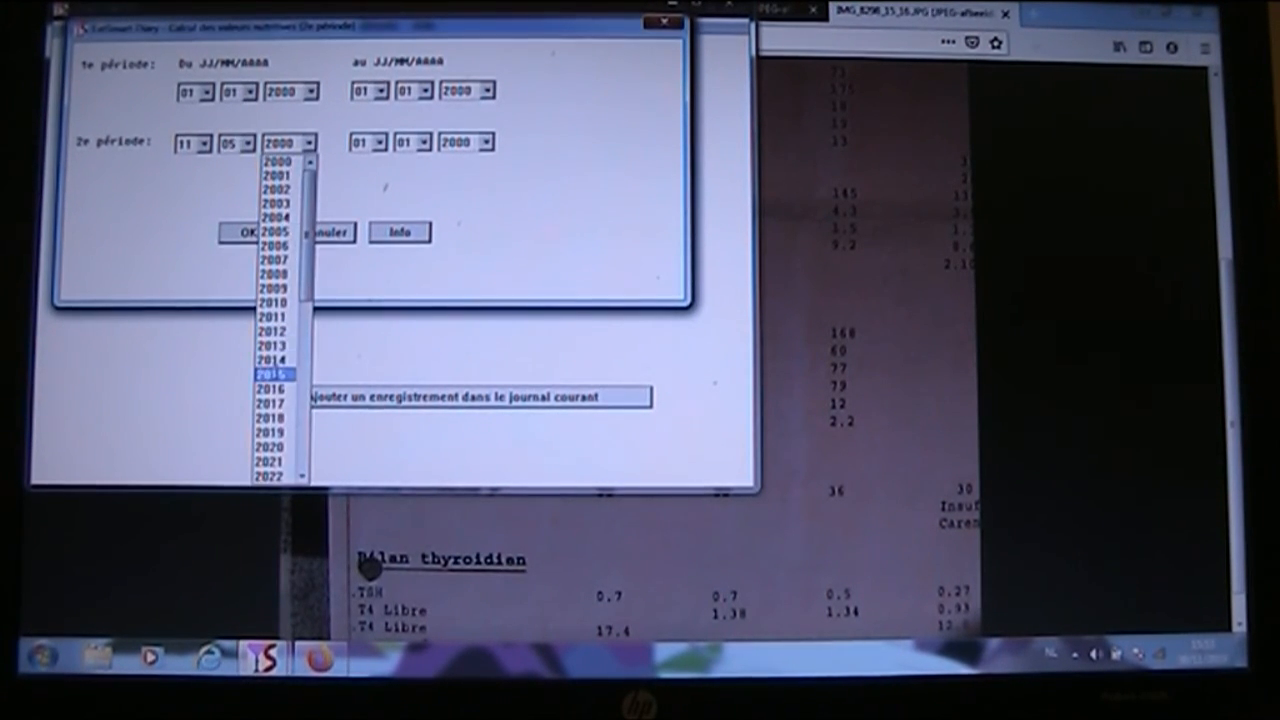
pyautogui.click(272, 373)
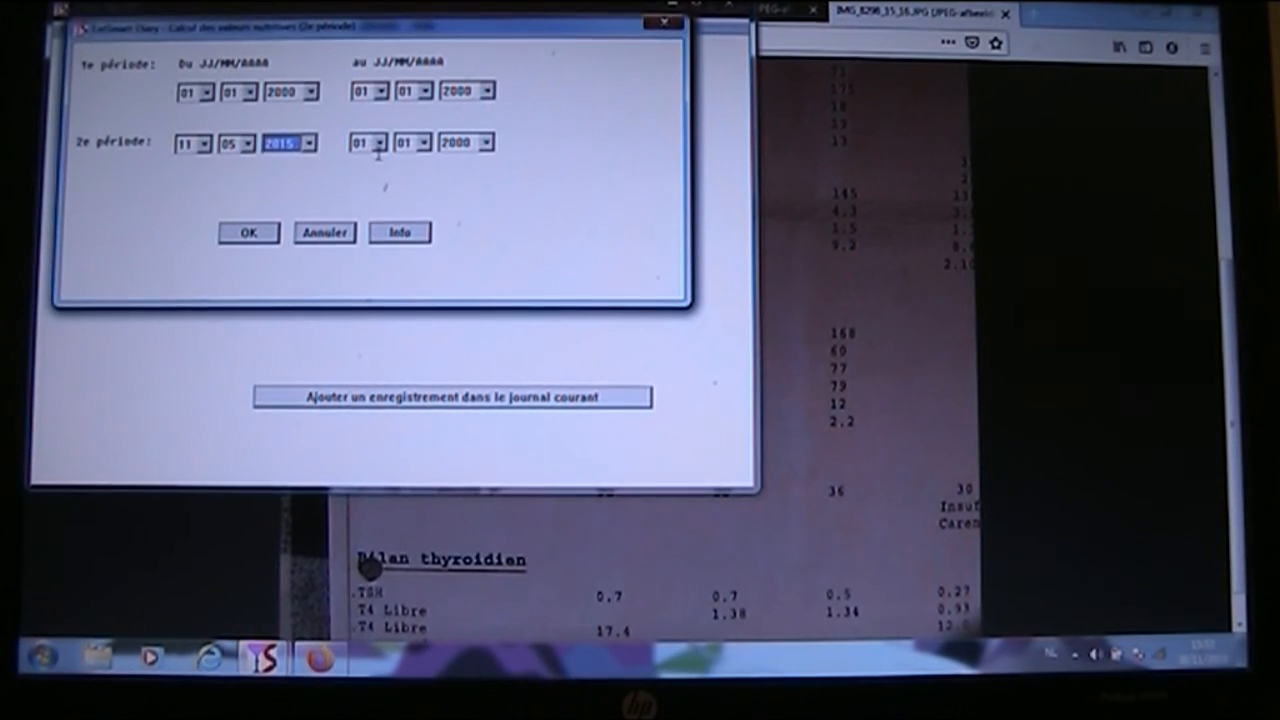
pyautogui.click(381, 142)
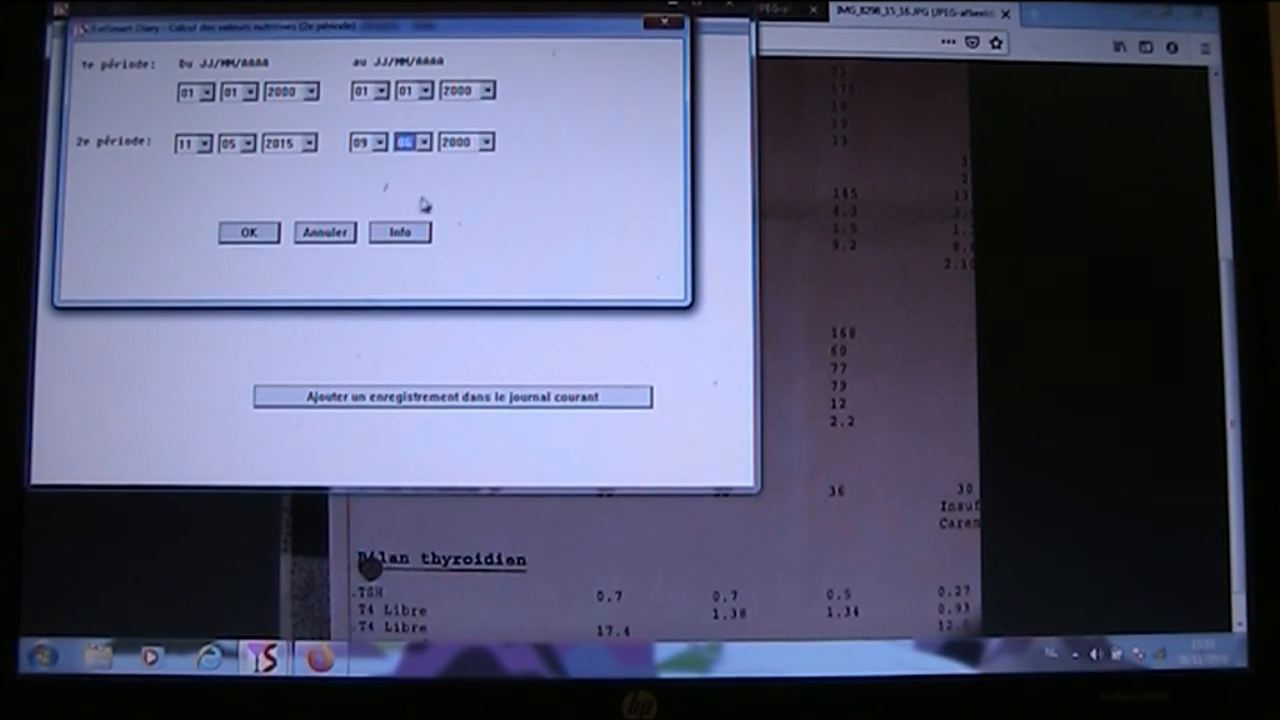
pyautogui.click(484, 141)
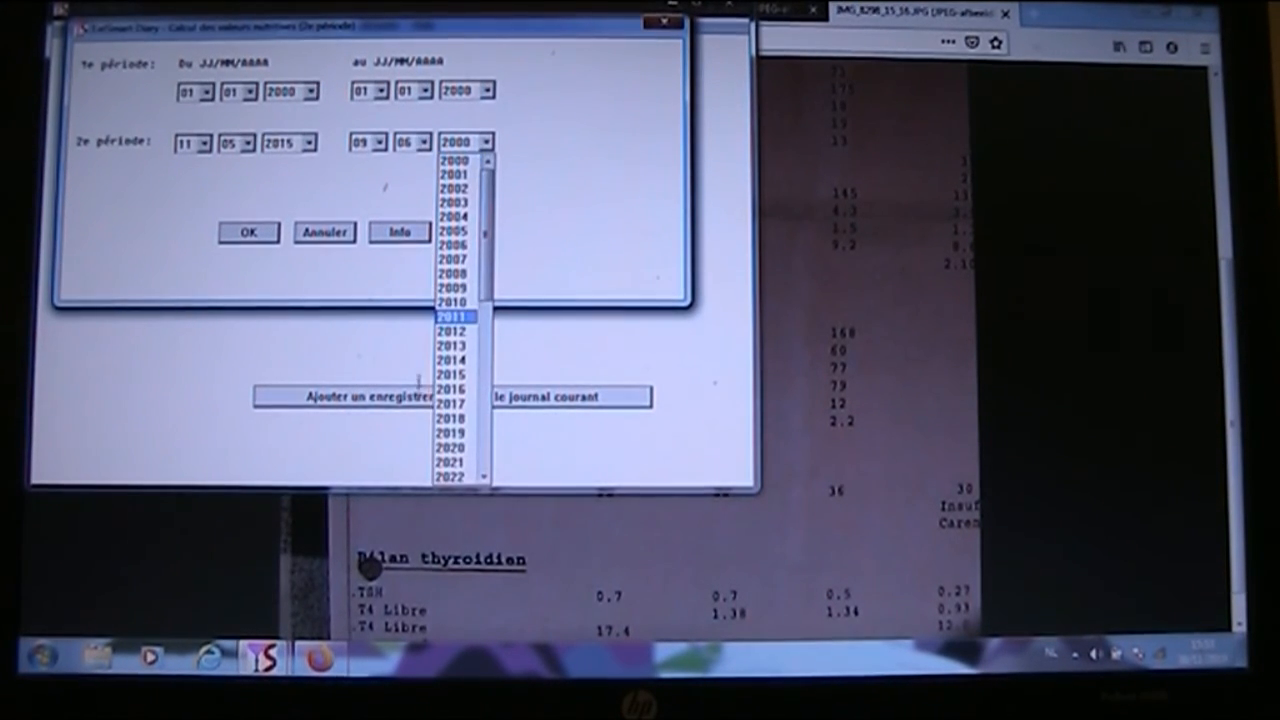
pyautogui.click(454, 383)
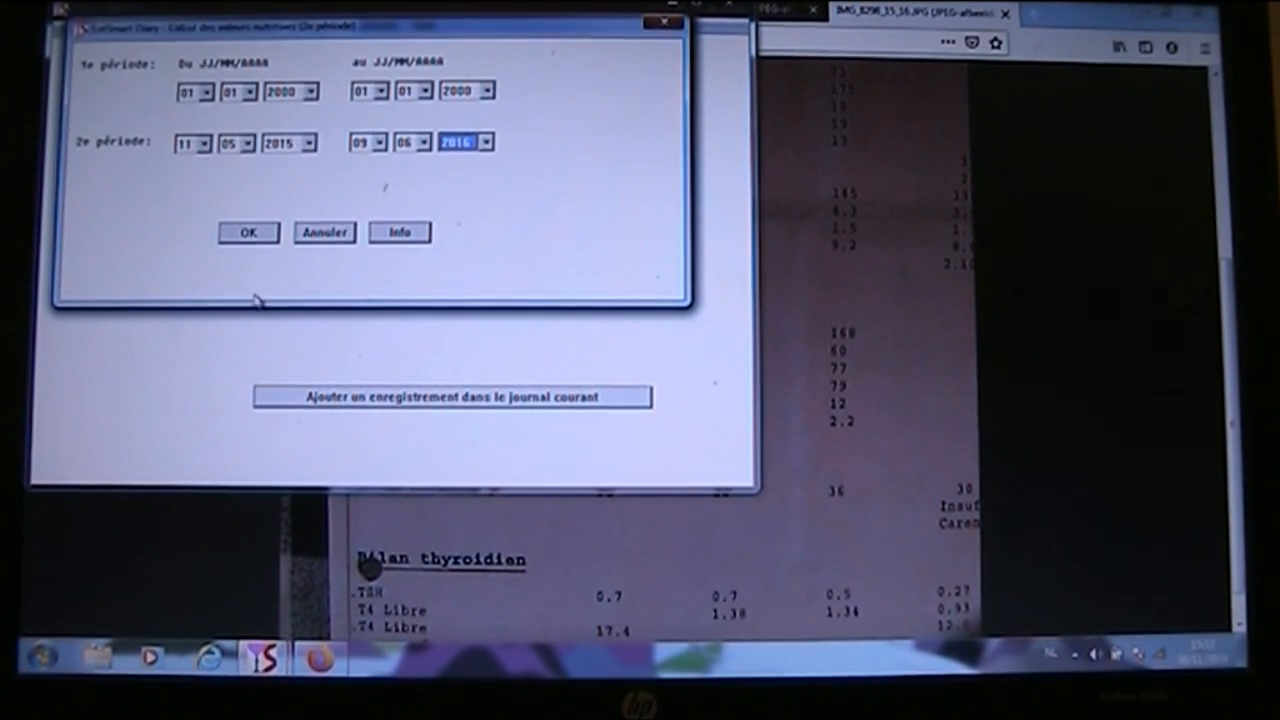
# Run the calculation, let it read the other diaries, and show that period's totals summary including calcium
pyautogui.click(248, 232)
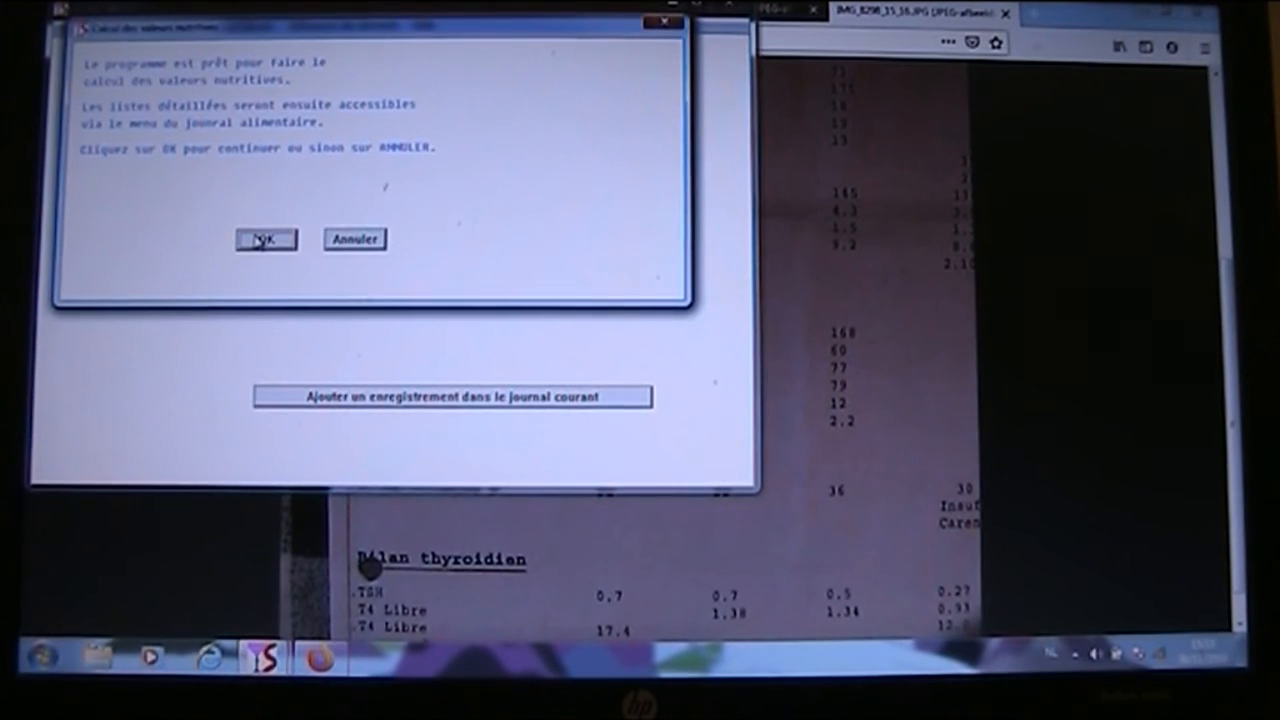
pyautogui.click(265, 239)
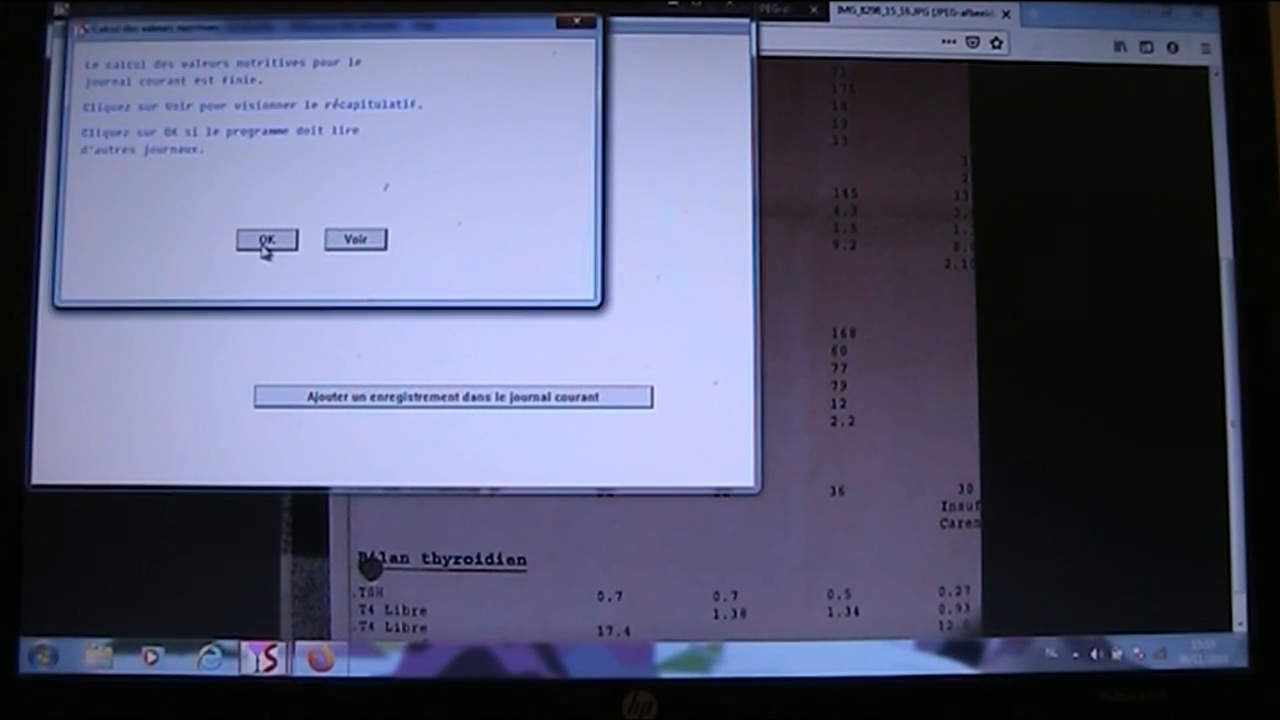
pyautogui.click(265, 239)
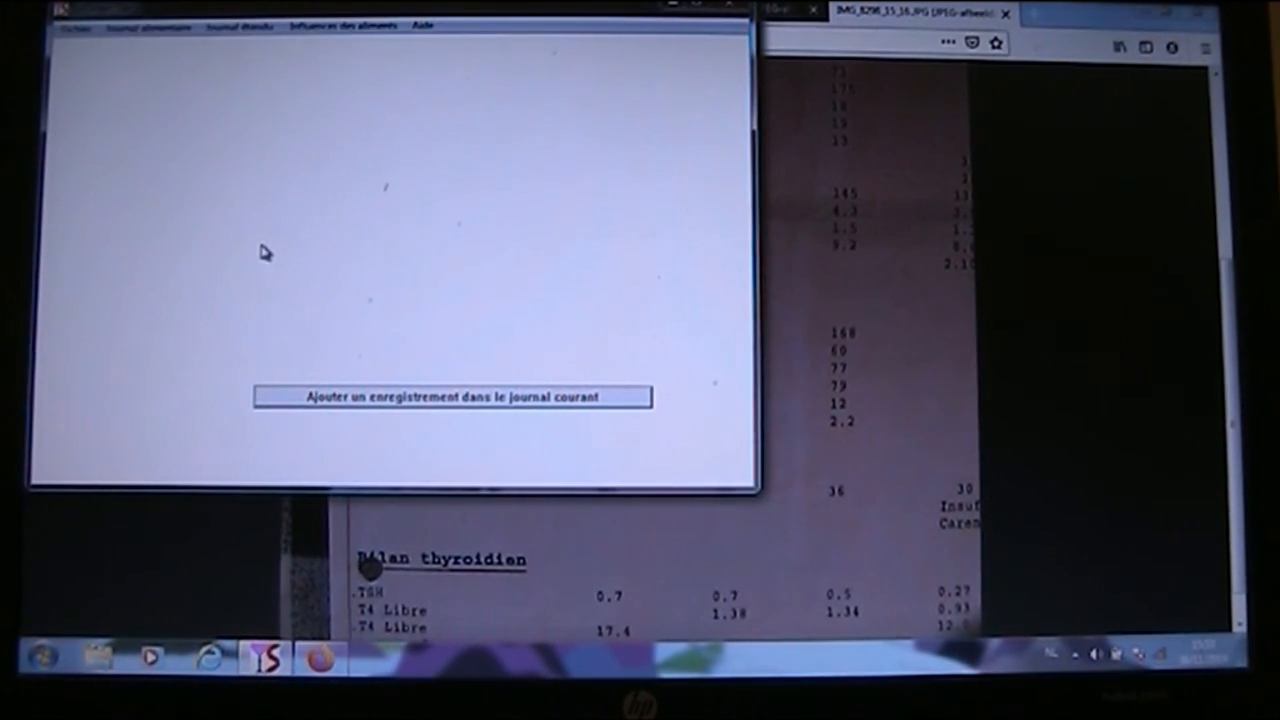
pyautogui.moveTo(253, 261)
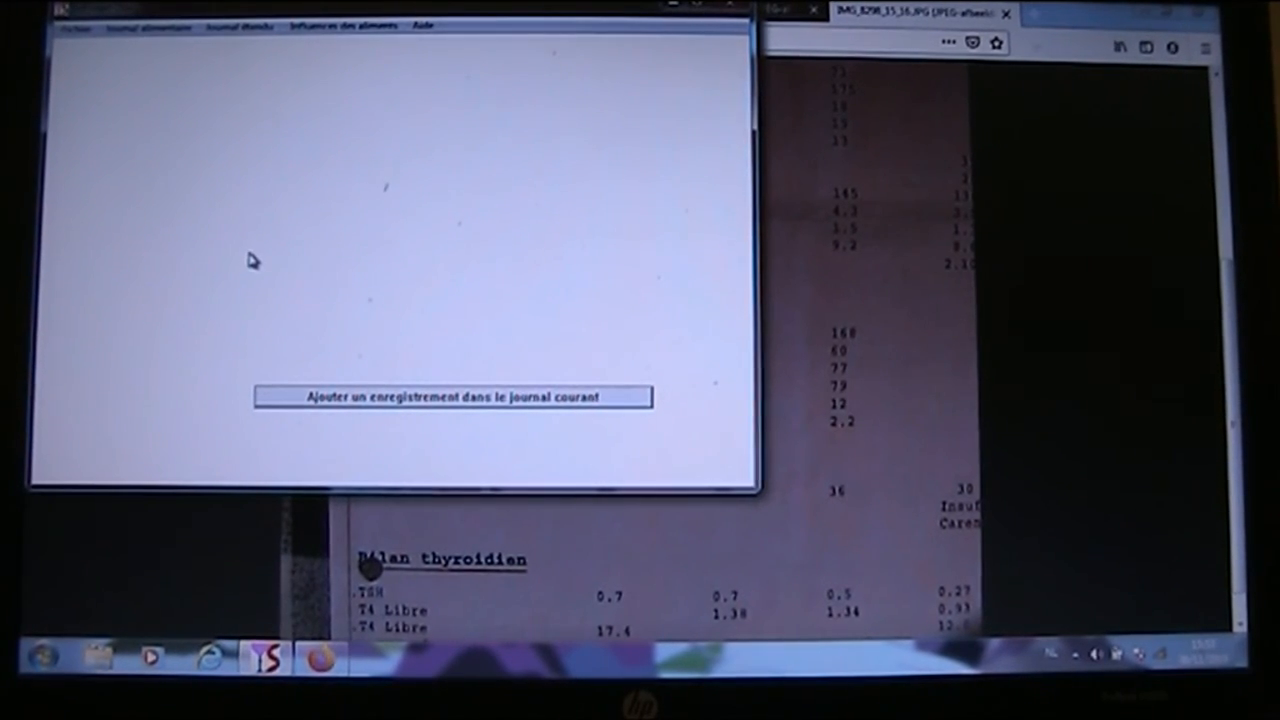
pyautogui.click(452, 397)
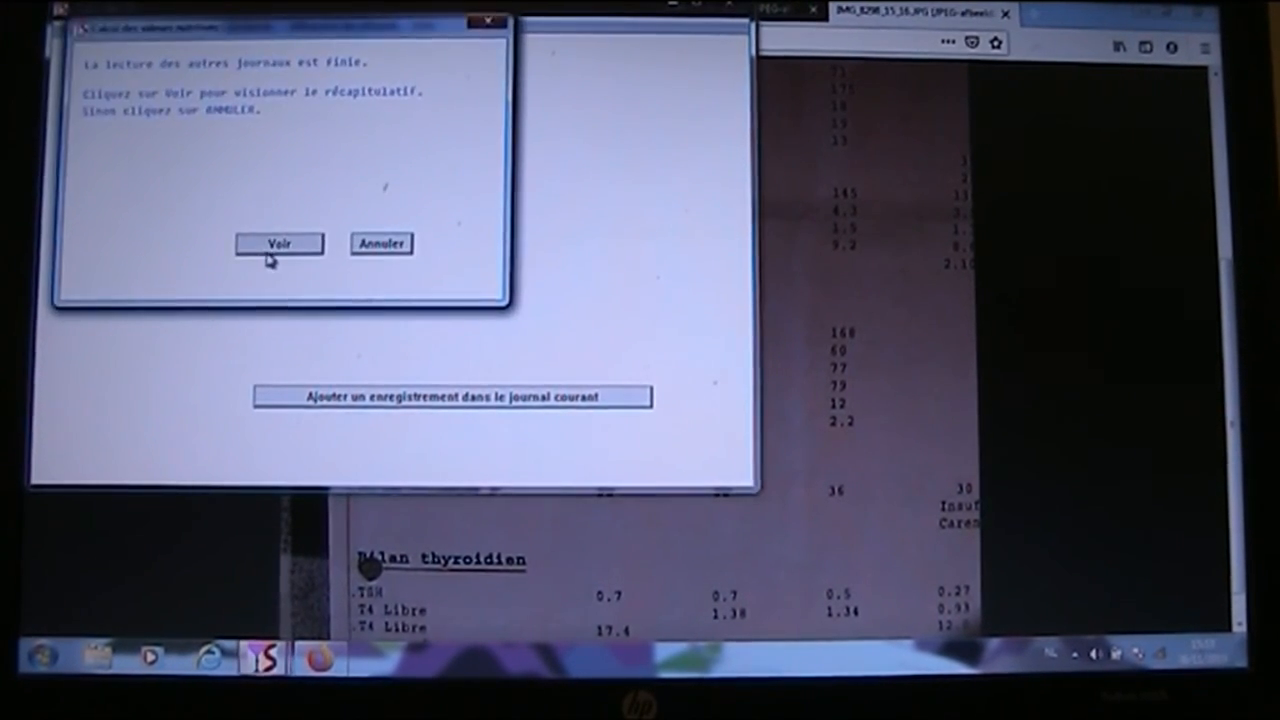
pyautogui.click(279, 243)
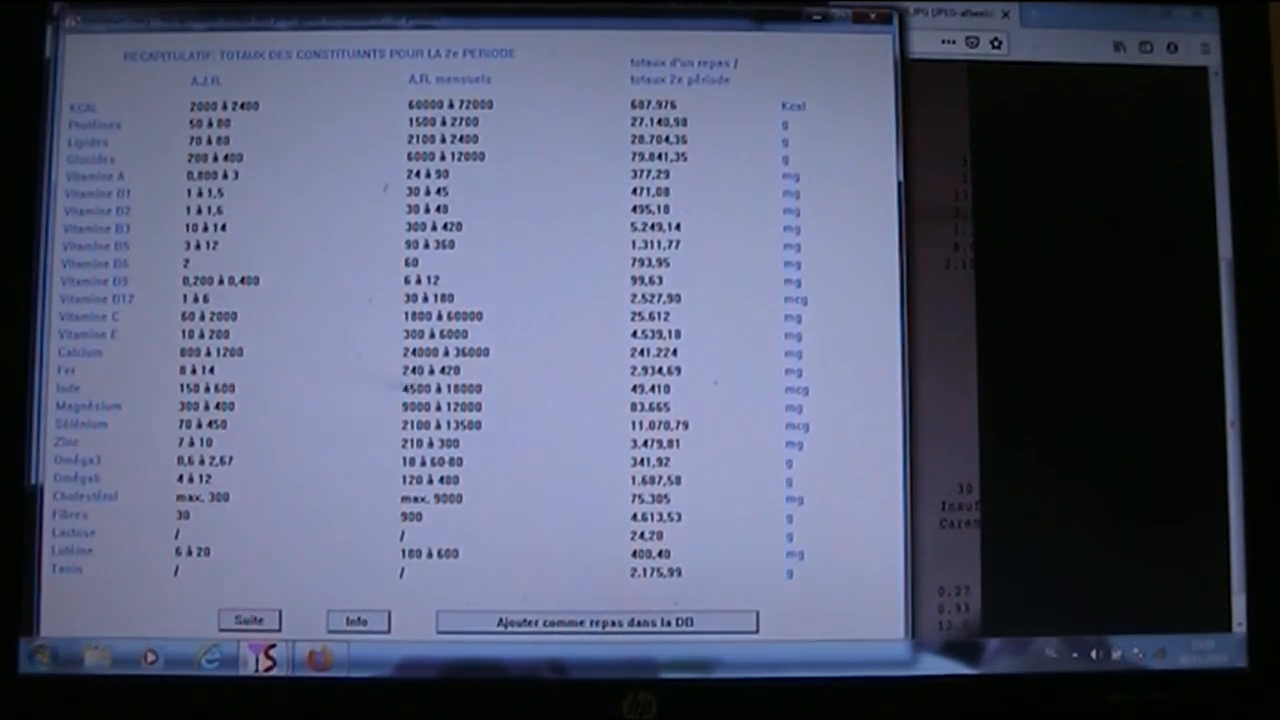